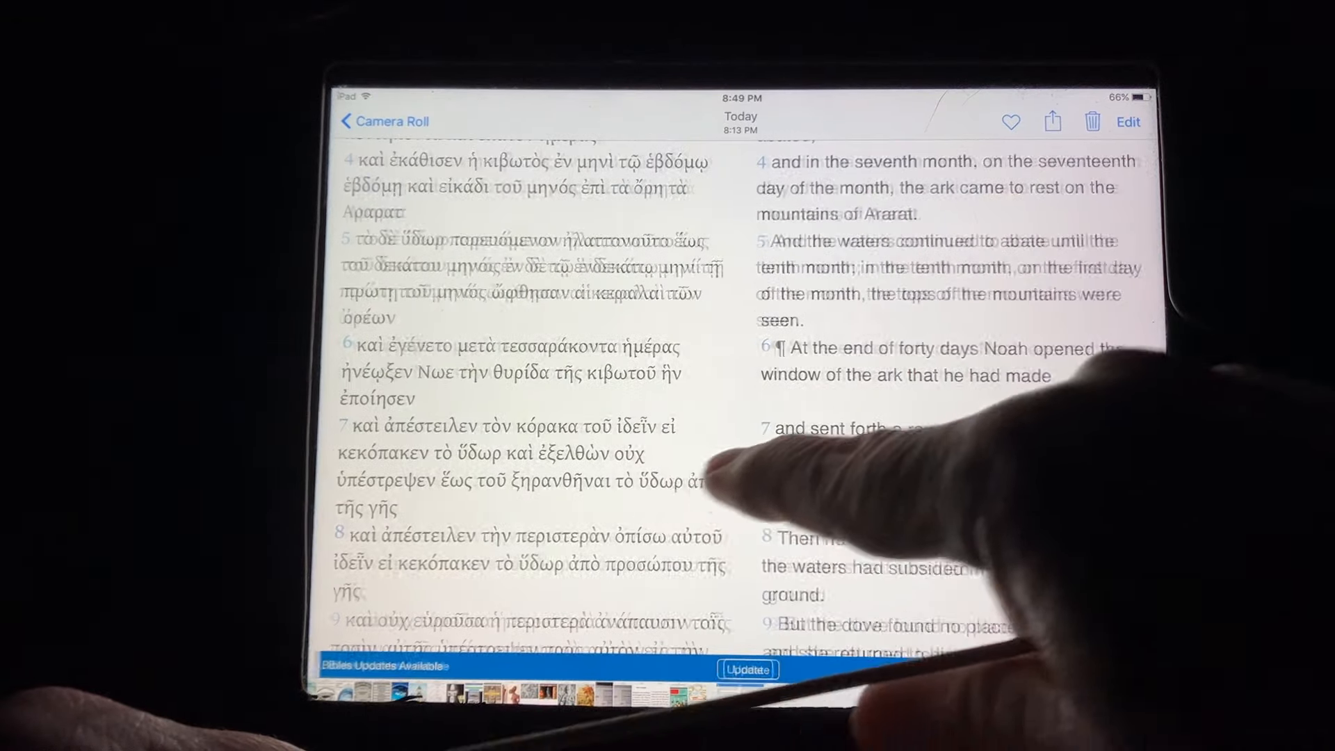
Step: Return to Camera Roll and open the Middle East map marking Mount Ararat
{"action": "left_click", "coordinate": [383, 121]}
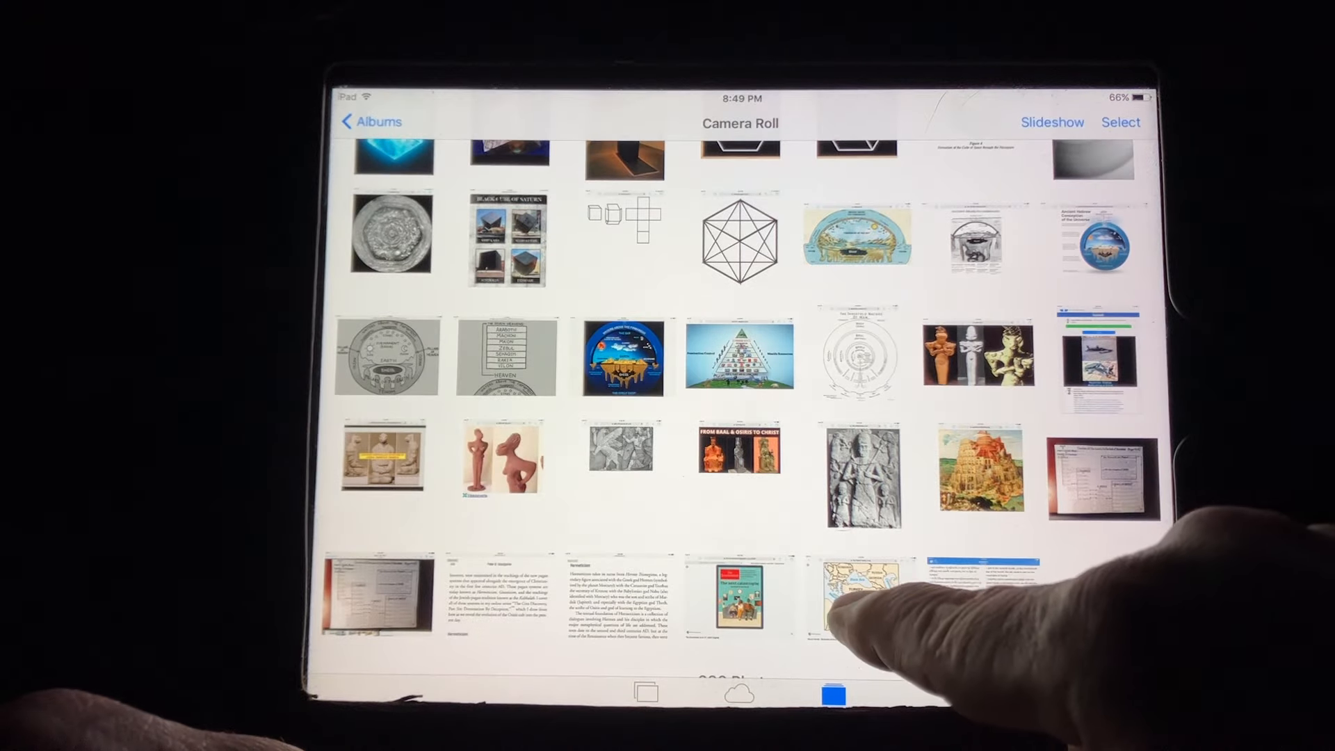
{"action": "left_click", "coordinate": [860, 590]}
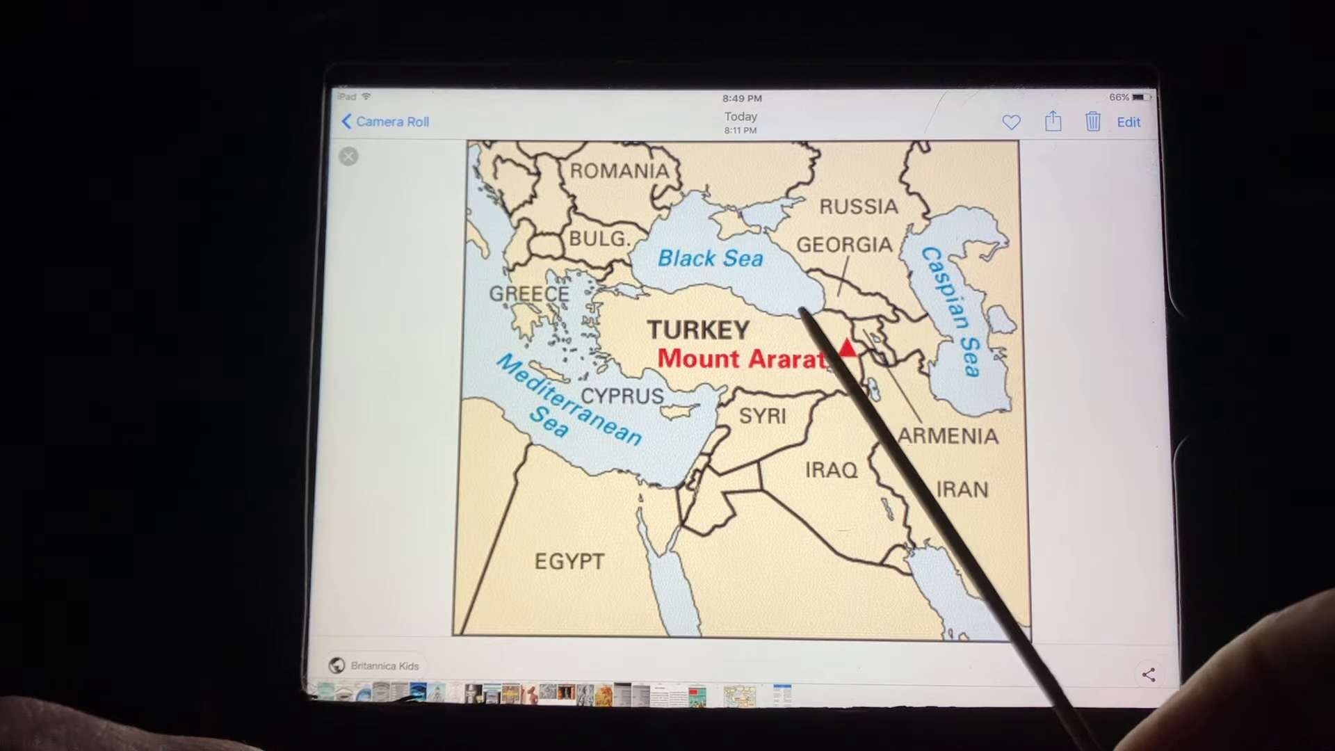
{"action": "mouse_move", "coordinate": [818, 401]}
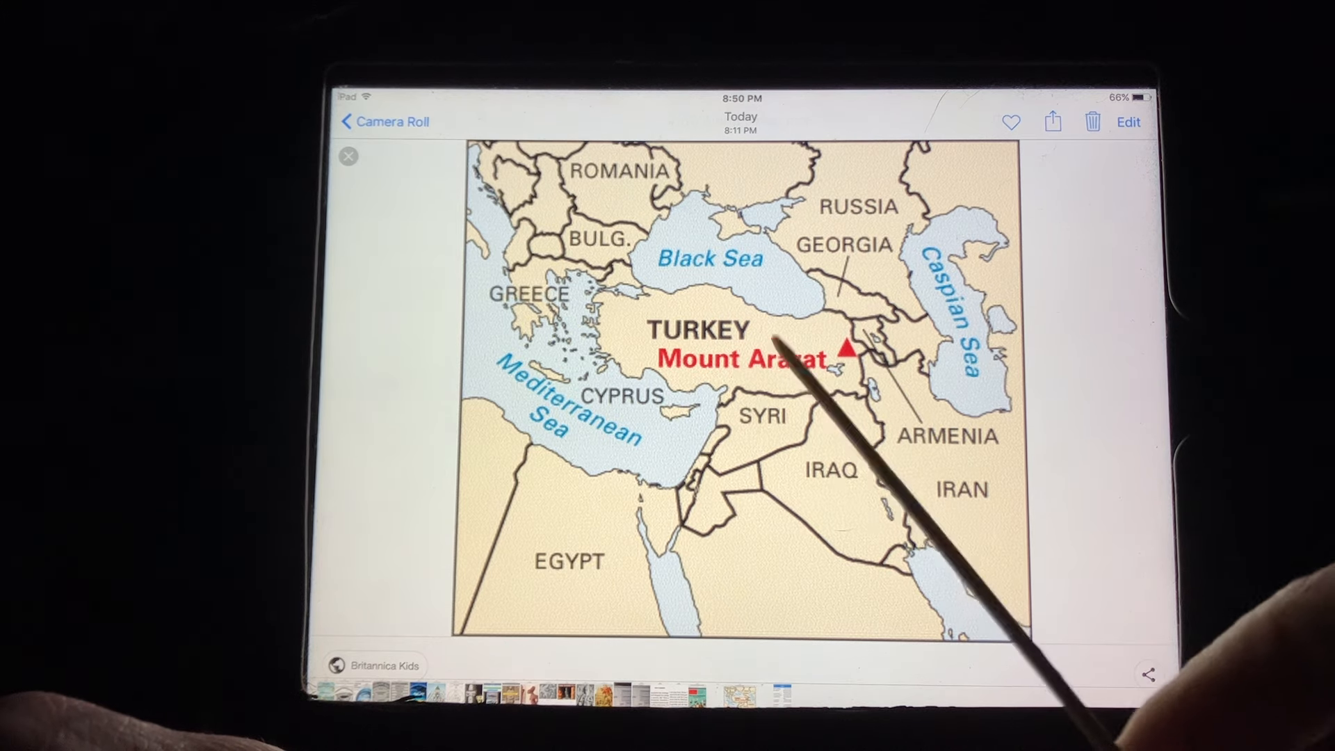
{"action": "mouse_move", "coordinate": [843, 349]}
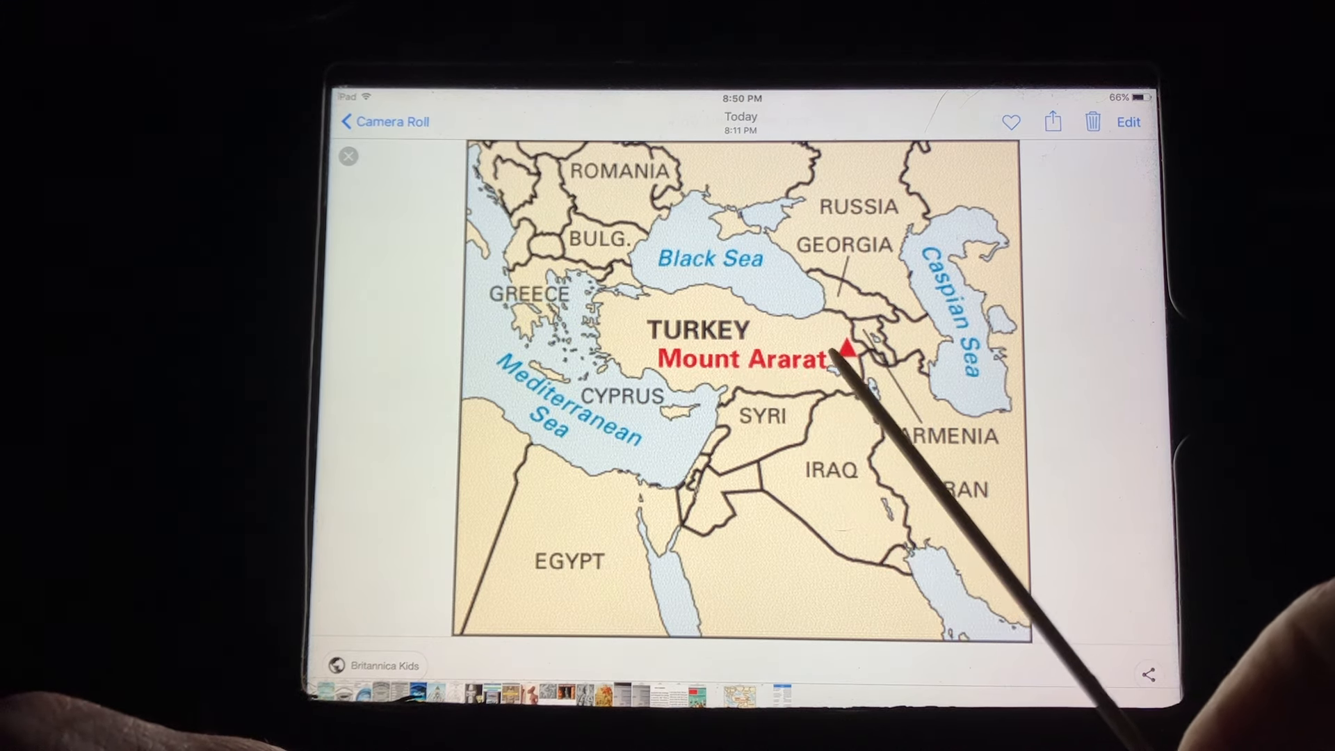
{"action": "mouse_move", "coordinate": [851, 358]}
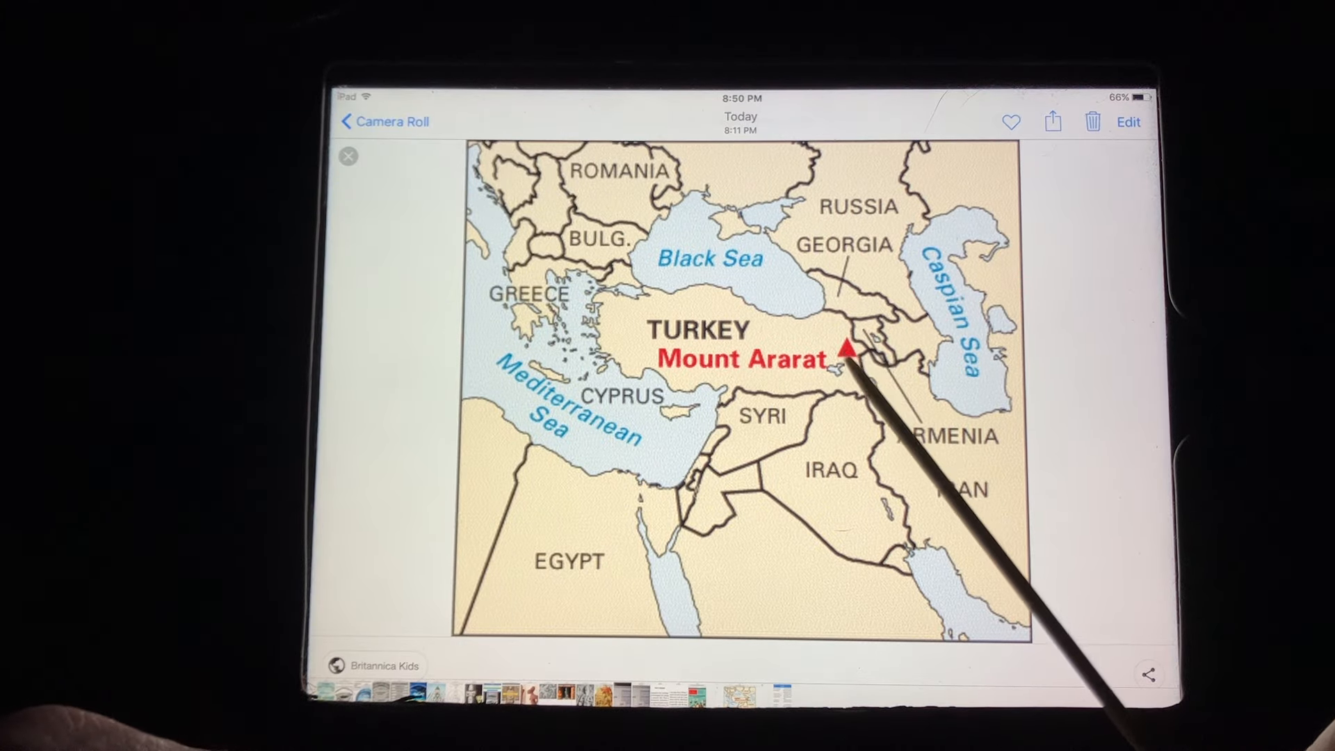
{"action": "mouse_move", "coordinate": [852, 367]}
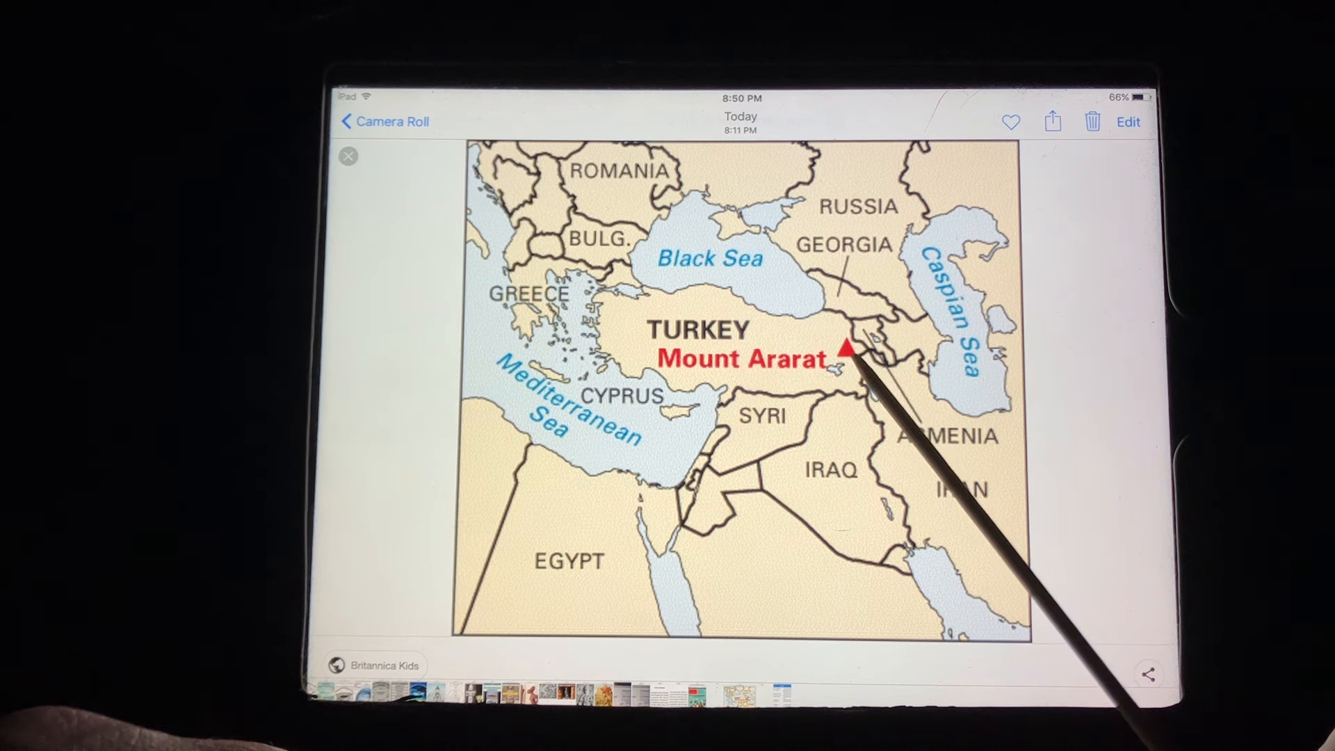
{"action": "mouse_move", "coordinate": [660, 464]}
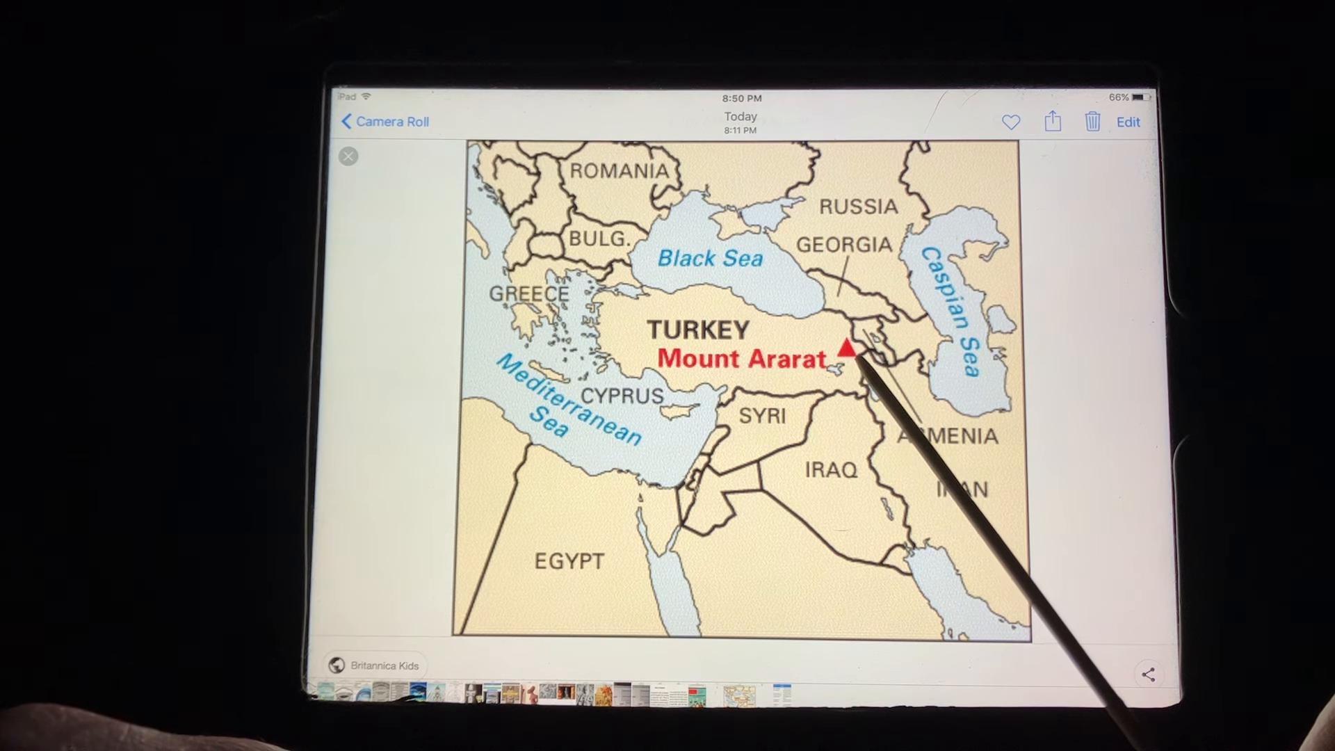
{"action": "mouse_move", "coordinate": [702, 507]}
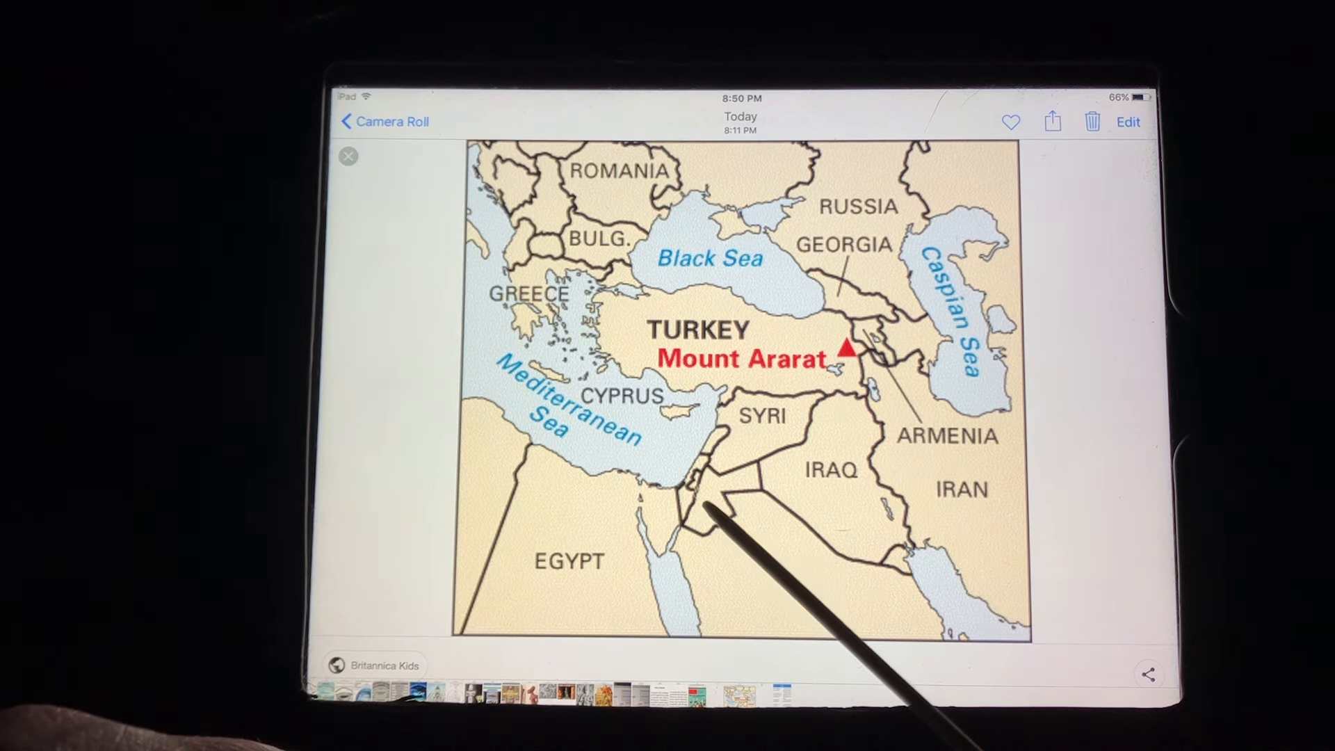
{"action": "mouse_move", "coordinate": [861, 357]}
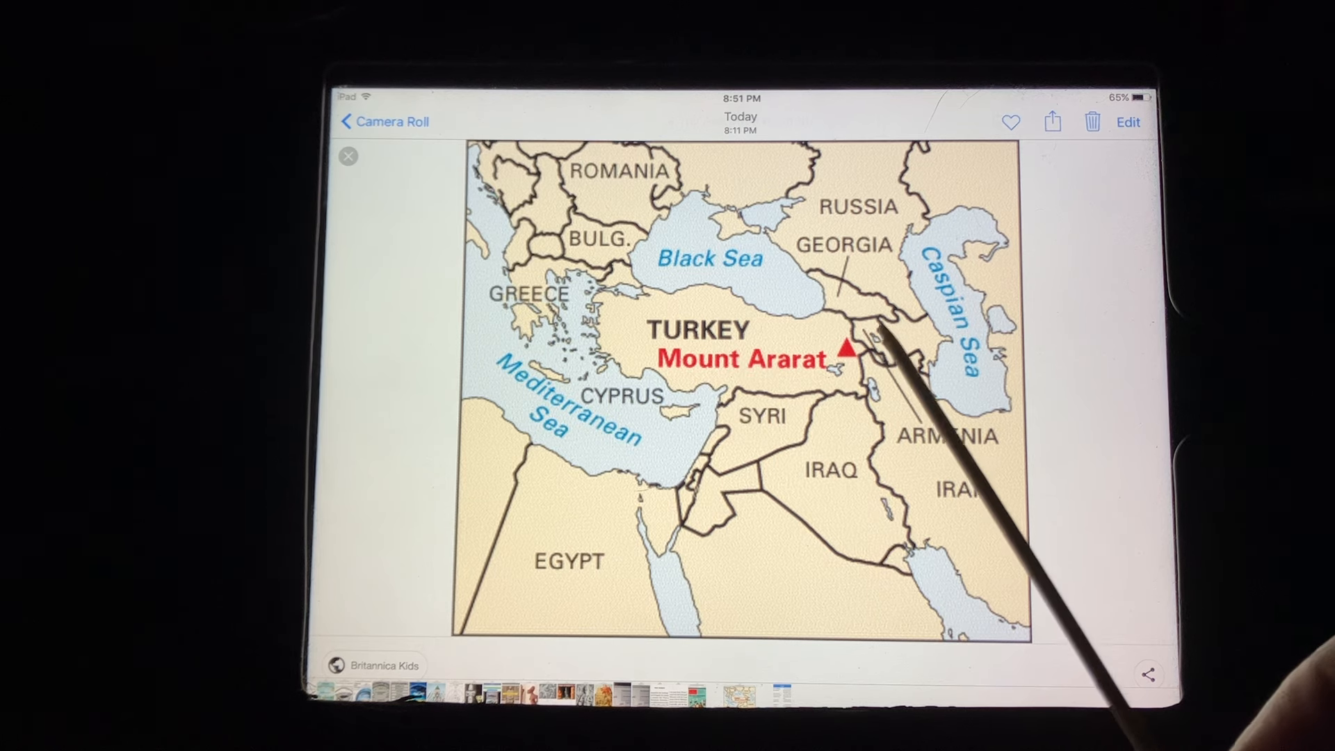
{"action": "mouse_move", "coordinate": [851, 358]}
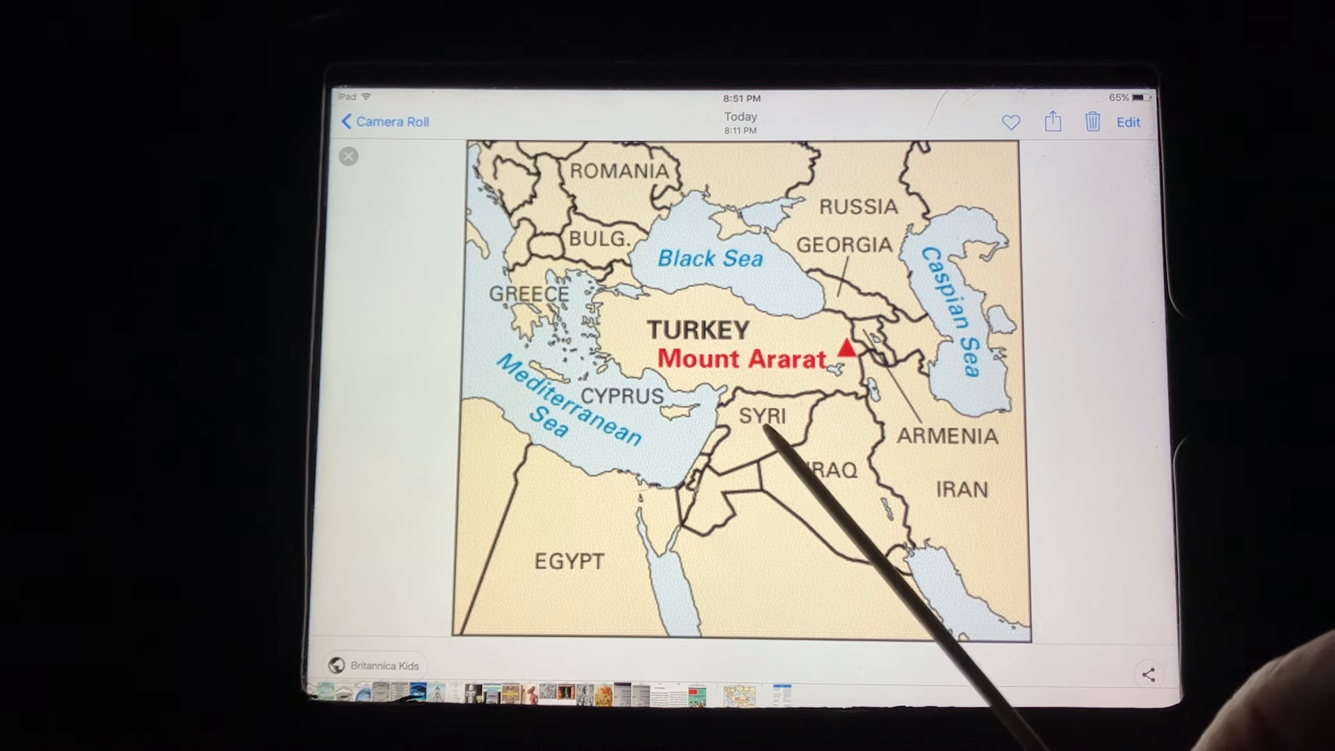
{"action": "mouse_move", "coordinate": [980, 443]}
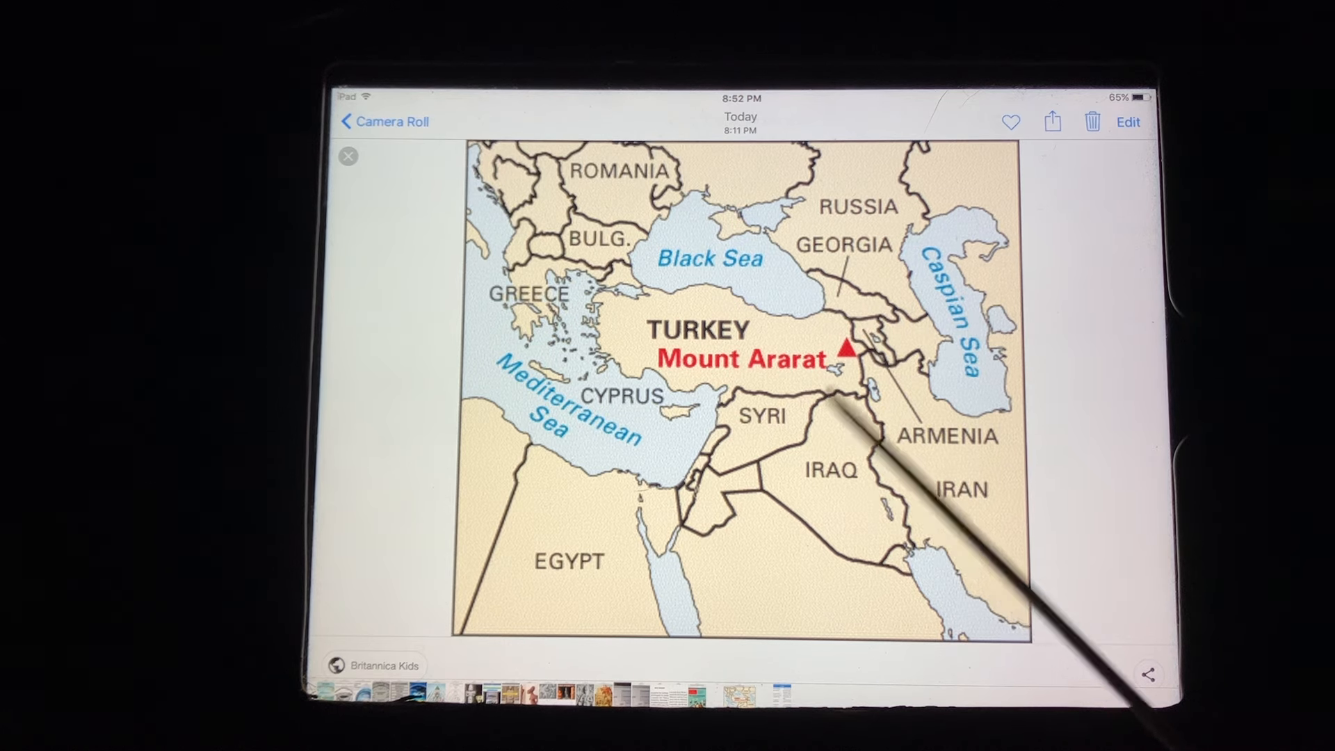
{"action": "mouse_move", "coordinate": [885, 358]}
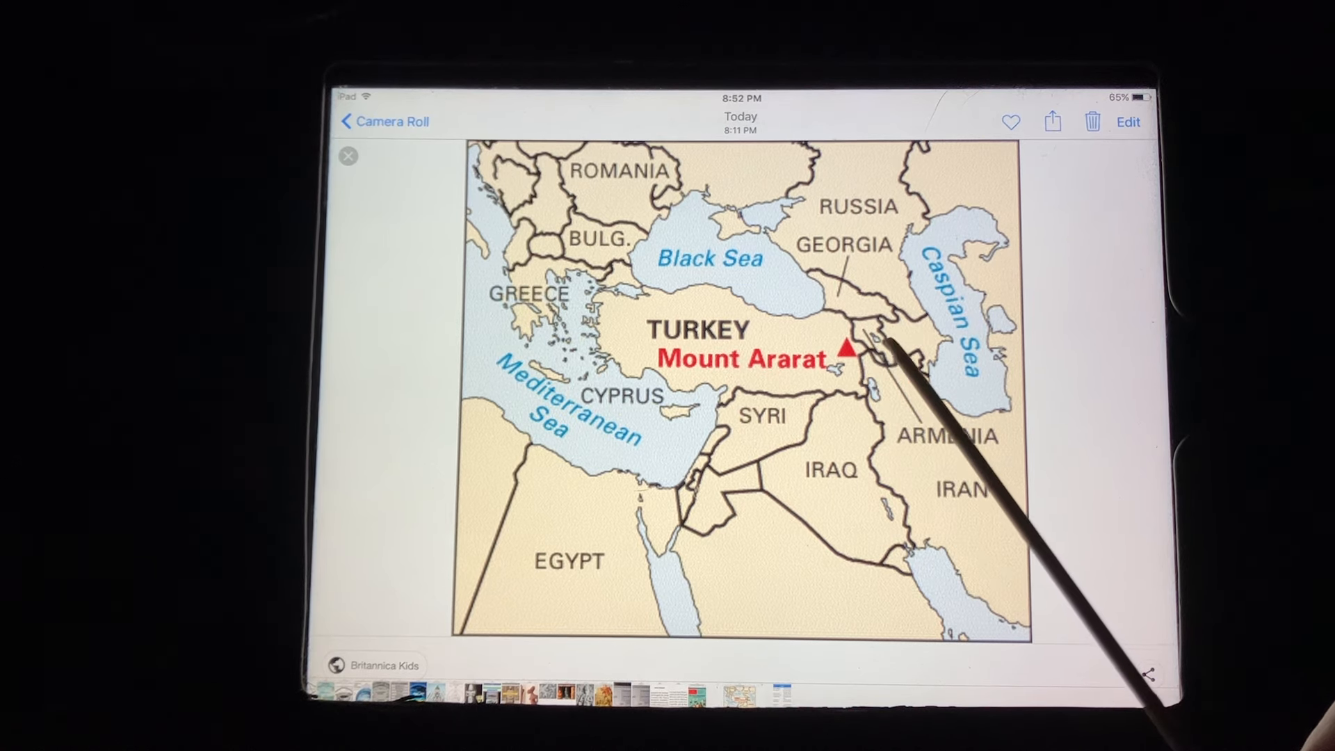
{"action": "mouse_move", "coordinate": [843, 383]}
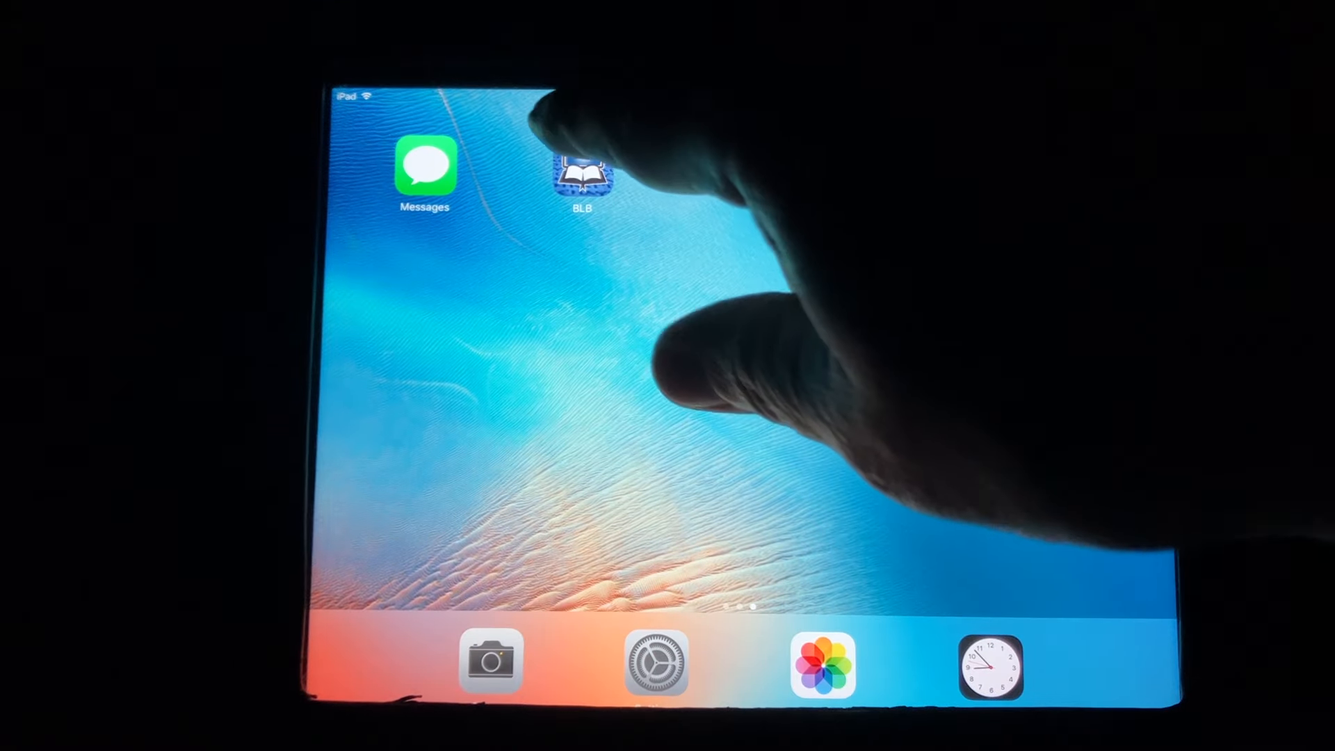
Step: Launch Blue Letter Bible at Genesis 10 in LXX | ESV parallel view
{"action": "left_click", "coordinate": [582, 170]}
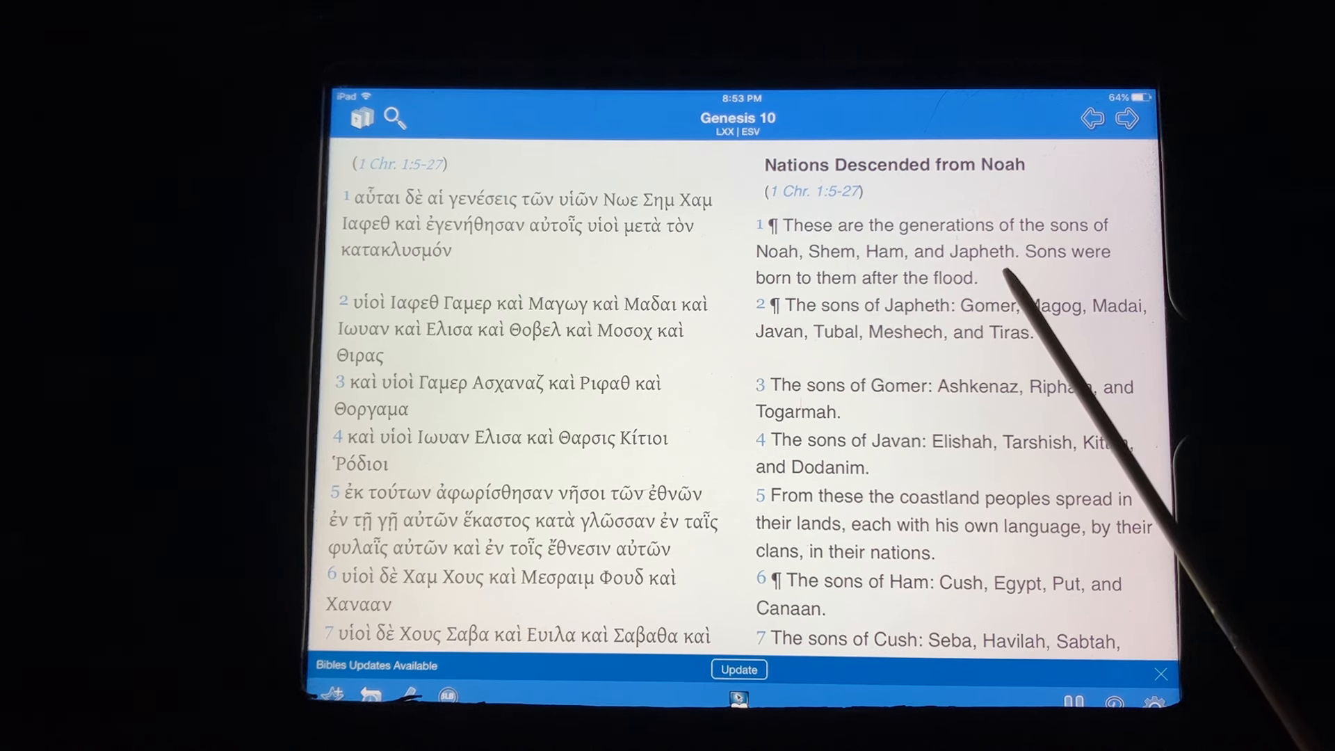
{"action": "mouse_move", "coordinate": [1047, 306]}
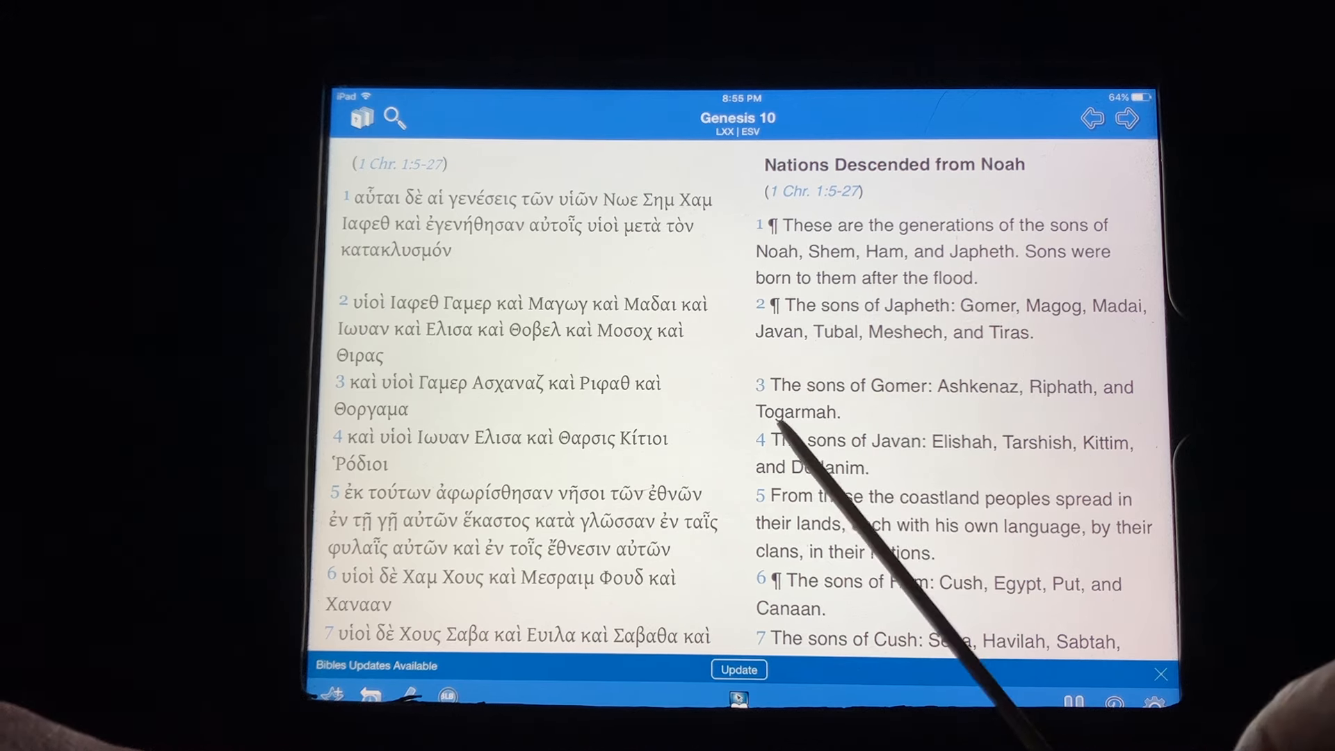
{"action": "mouse_move", "coordinate": [937, 426]}
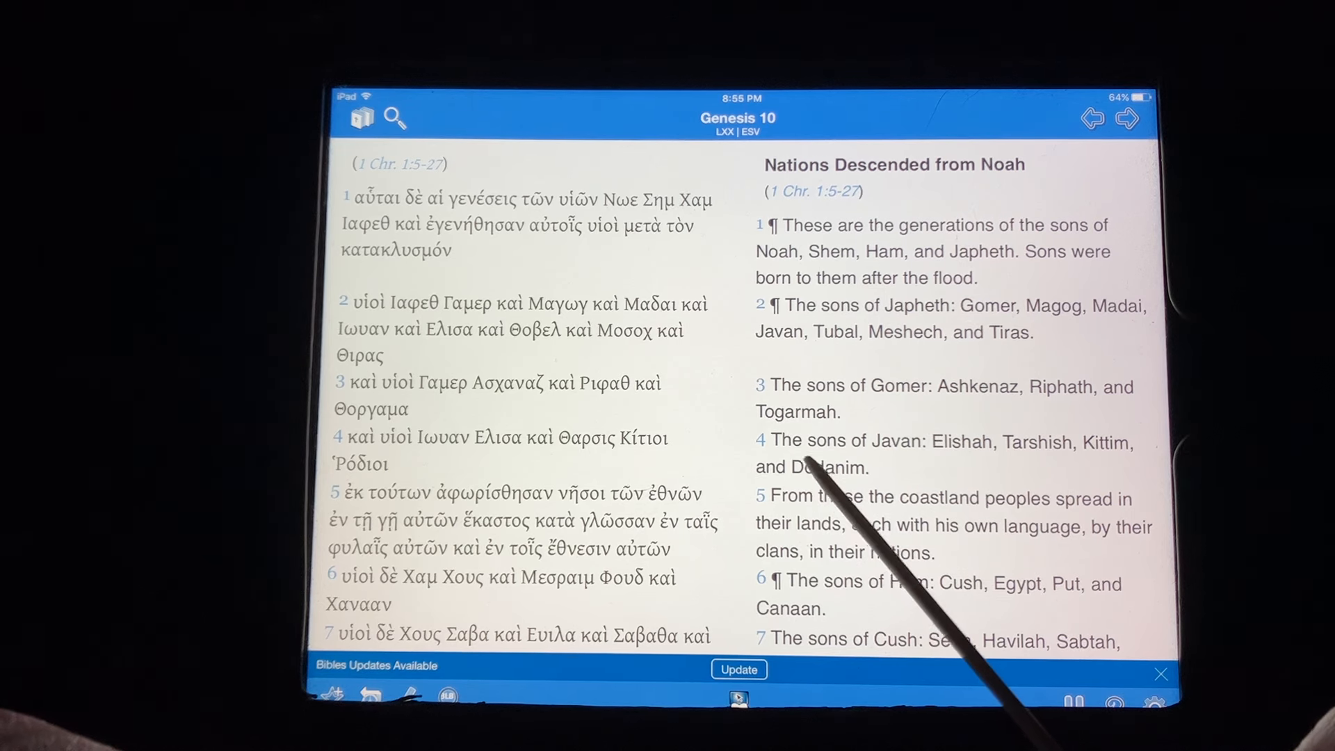
{"action": "mouse_move", "coordinate": [980, 468]}
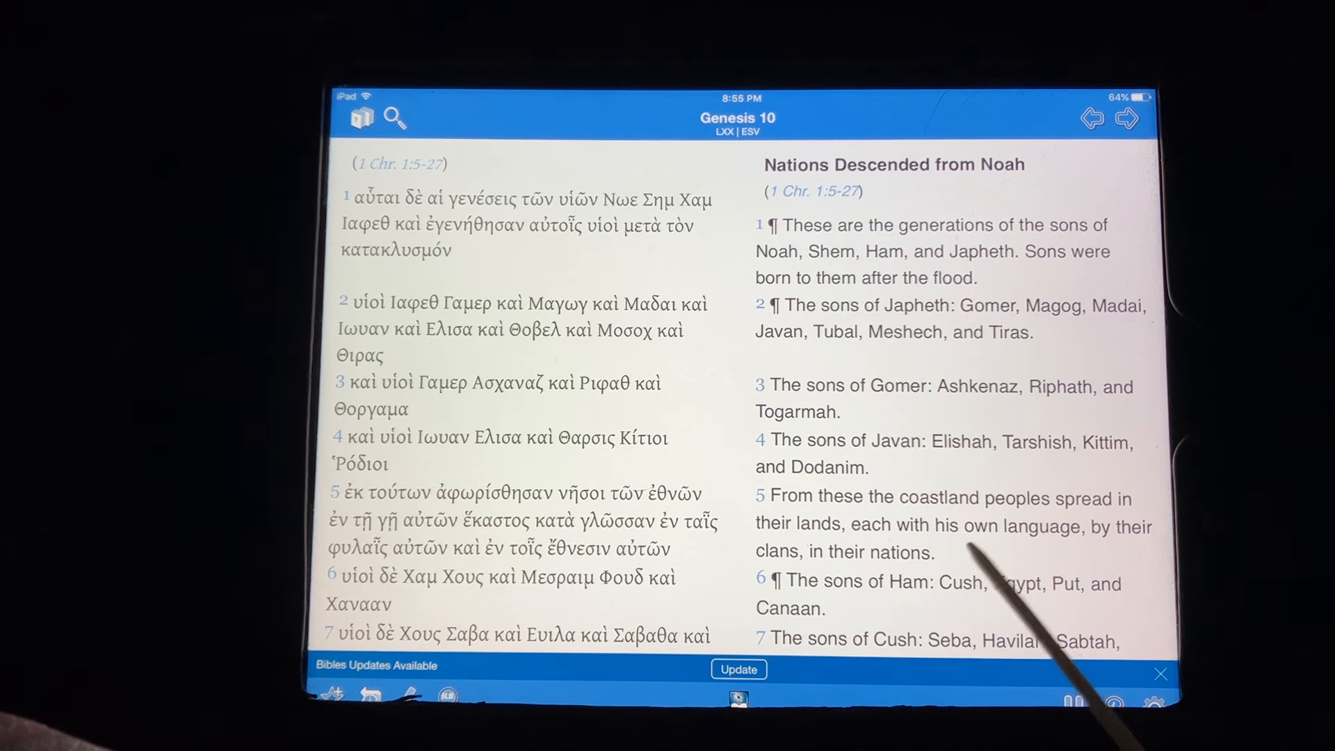
{"action": "mouse_move", "coordinate": [1065, 554]}
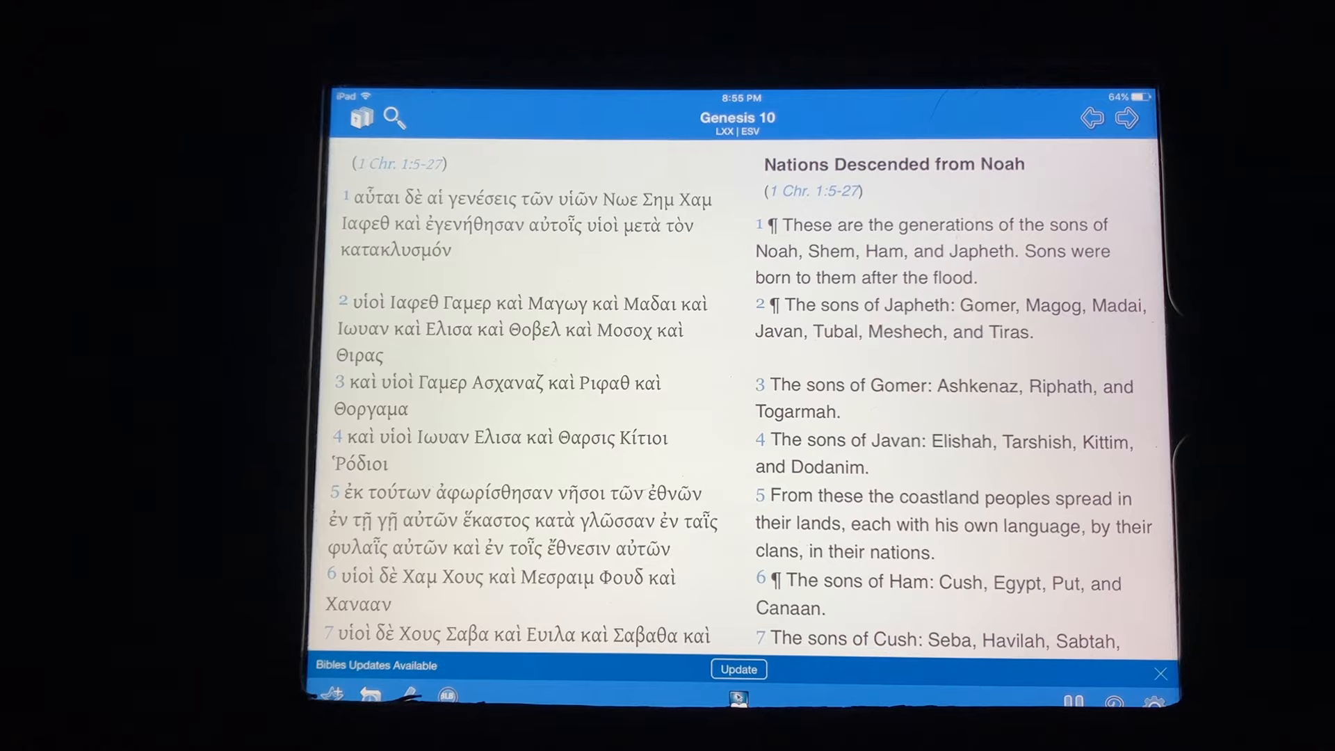
Step: Scroll the parallel view down to Genesis 10:8–14 on Nimrod's kingdom
{"action": "scroll", "scroll_direction": "down", "scroll_amount": 3}
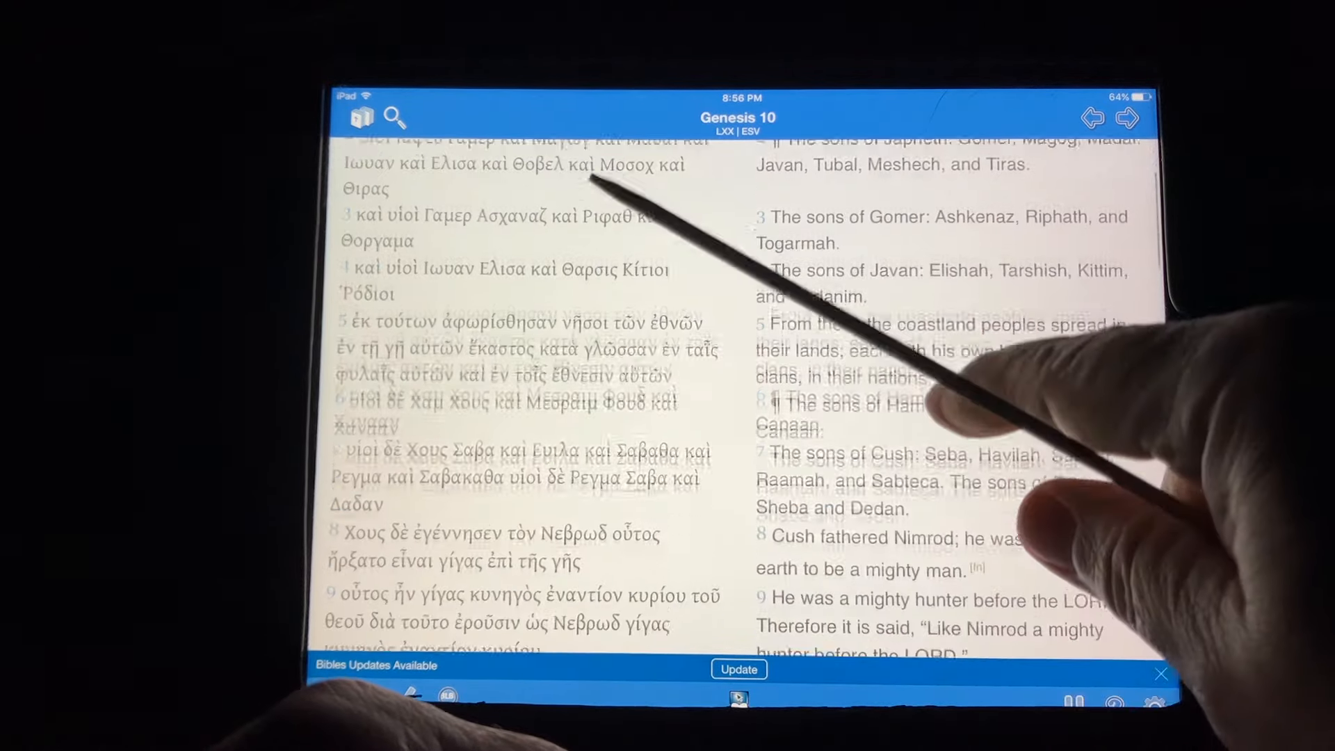
{"action": "scroll", "scroll_direction": "down", "scroll_amount": 3}
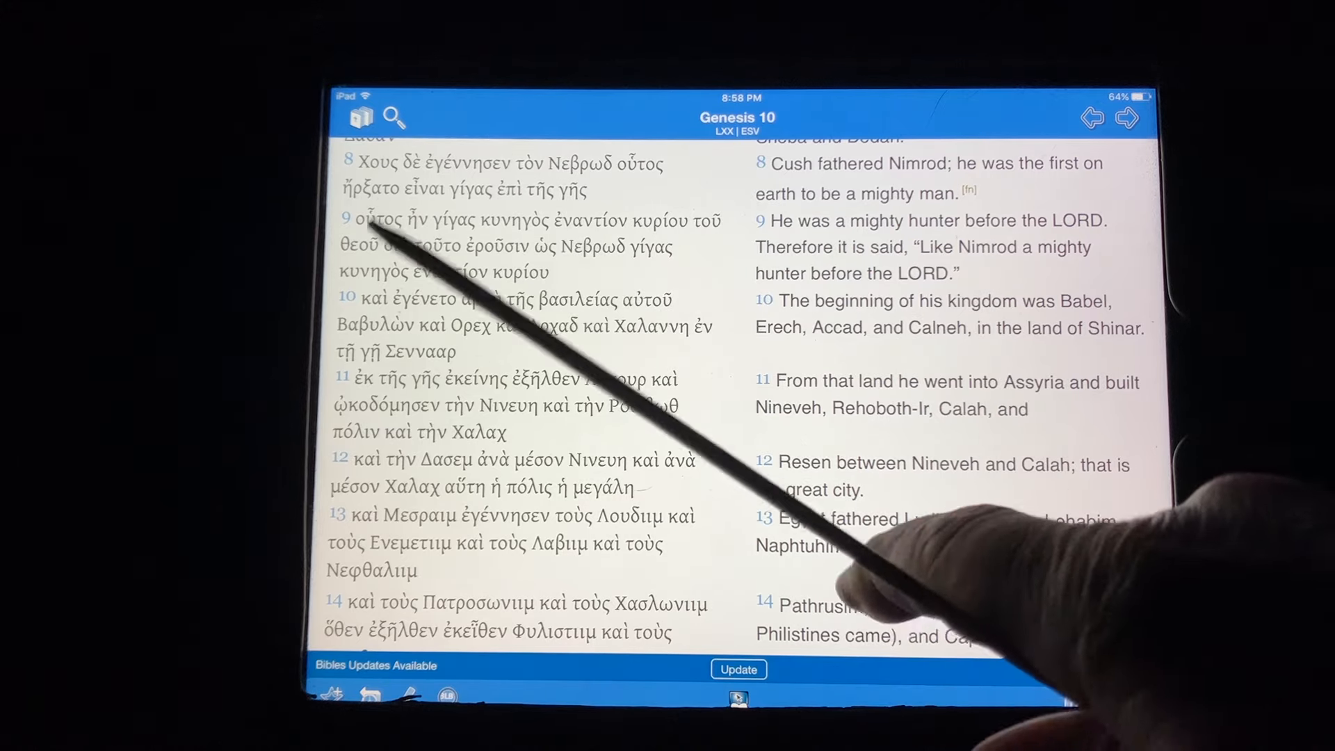
Step: Scroll further to Genesis 10:11–18, reaching Canaan's descendants
{"action": "scroll", "scroll_direction": "down", "scroll_amount": 3}
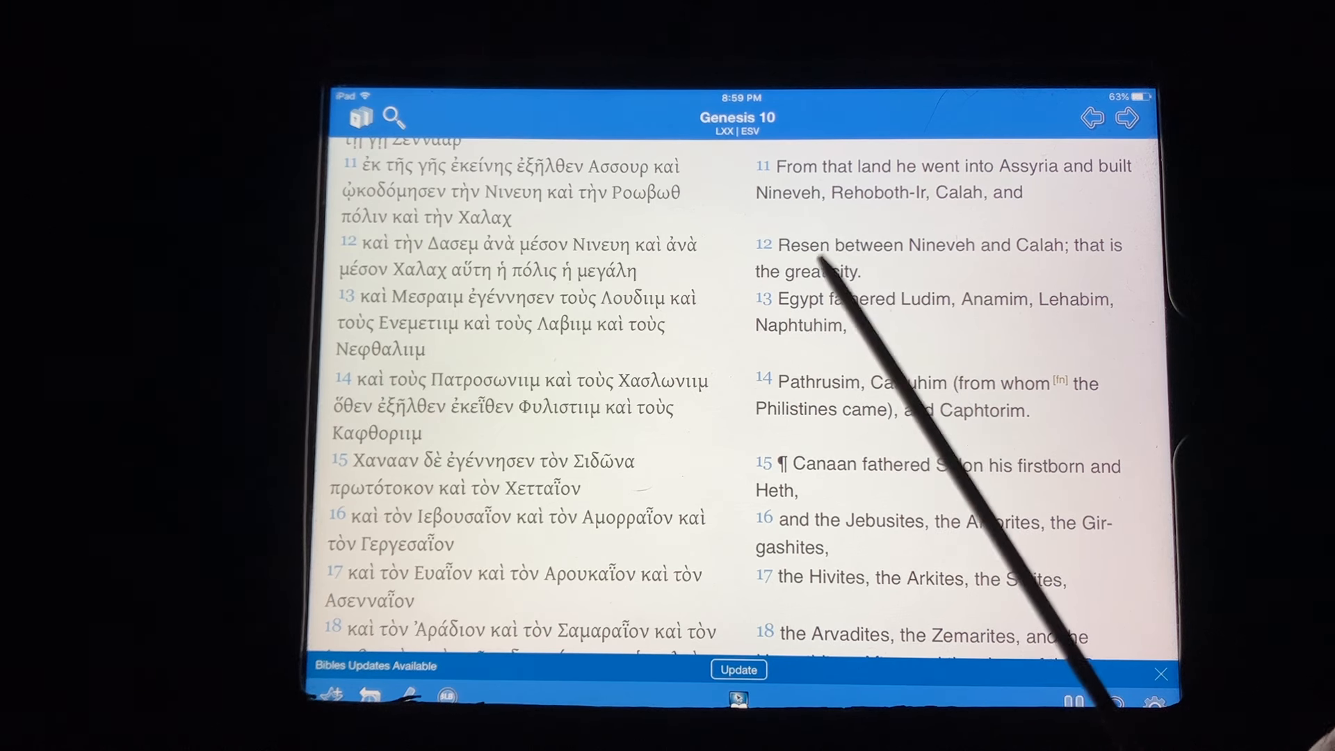
{"action": "mouse_move", "coordinate": [868, 290]}
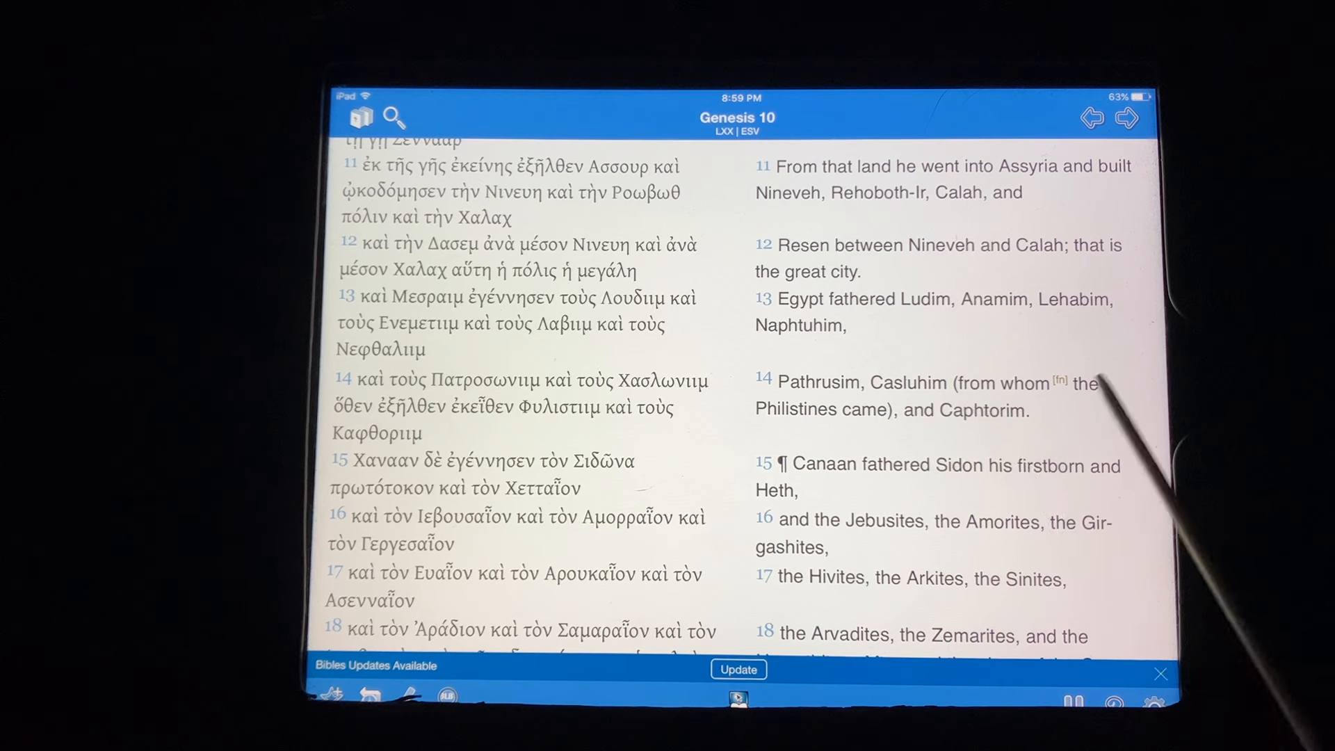
{"action": "mouse_move", "coordinate": [886, 443]}
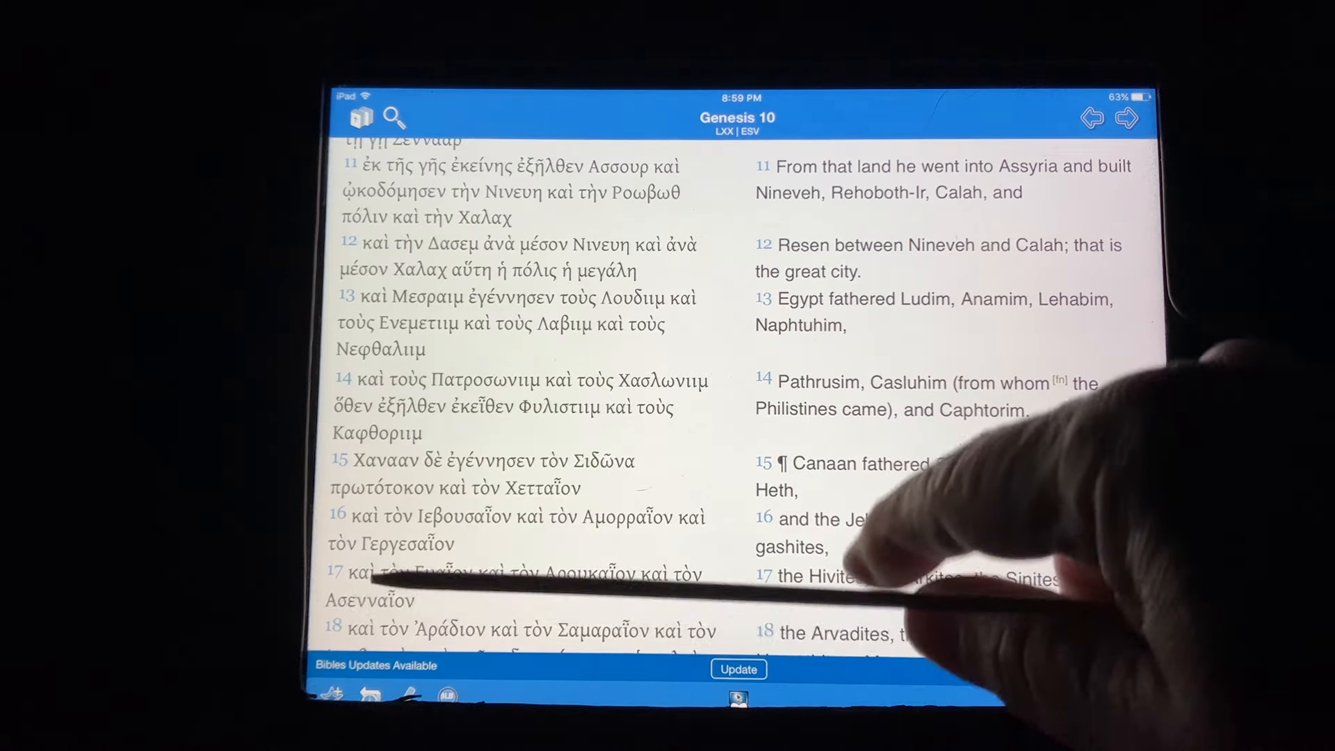
Step: Scroll the parallel columns to read Genesis 10:15–21
{"action": "scroll", "scroll_direction": "down", "scroll_amount": 3}
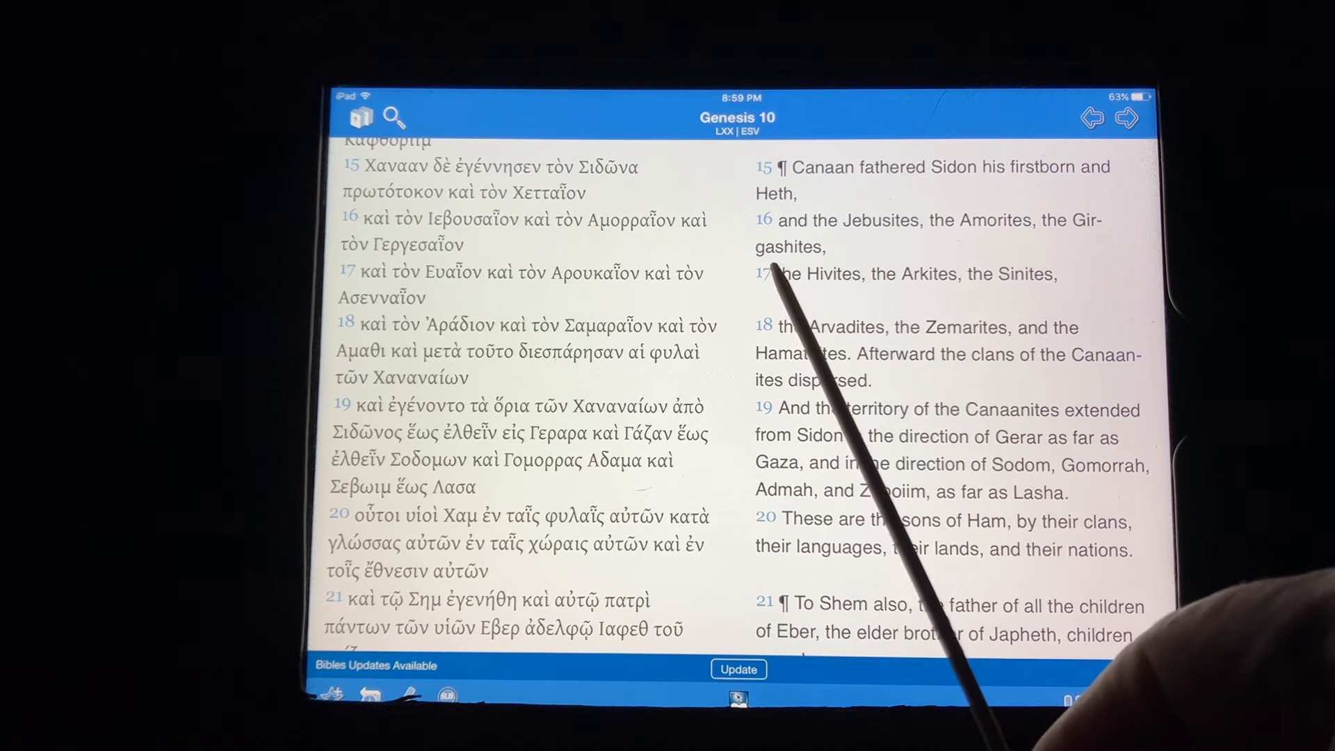
{"action": "mouse_move", "coordinate": [886, 426]}
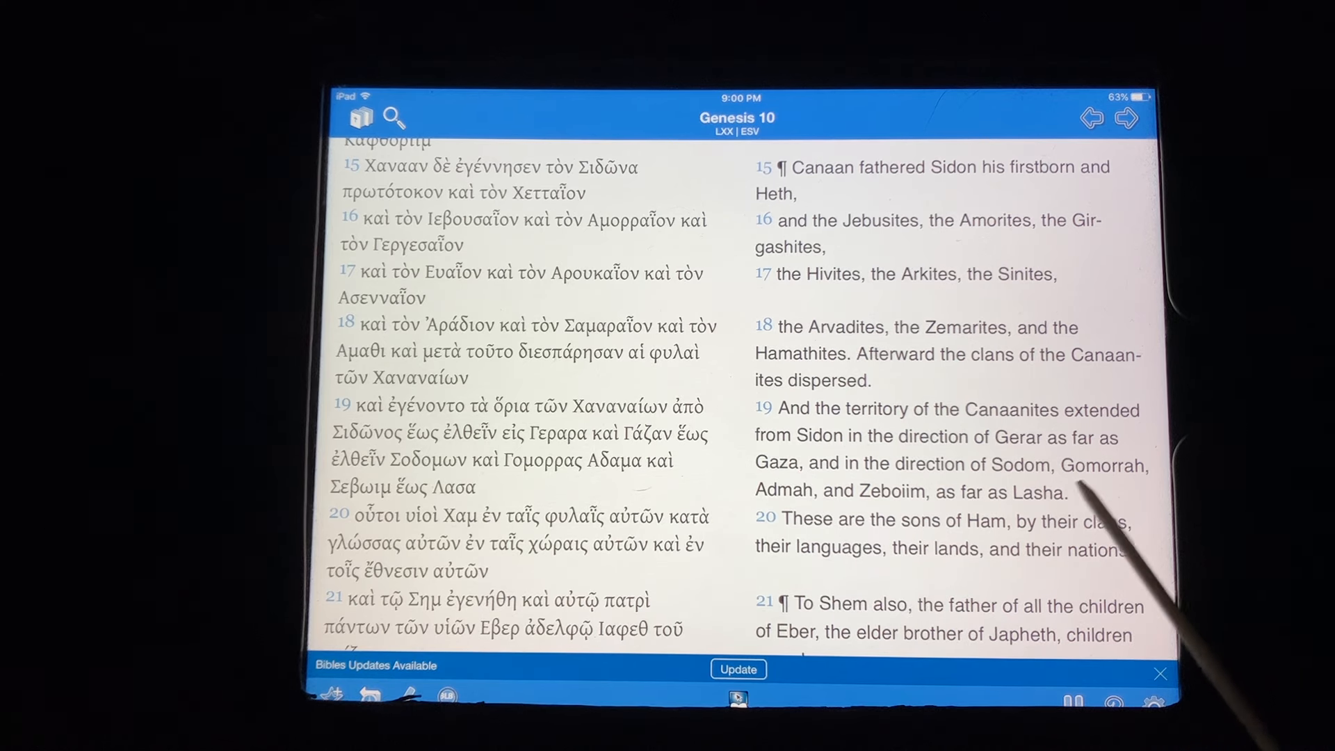
{"action": "mouse_move", "coordinate": [894, 511]}
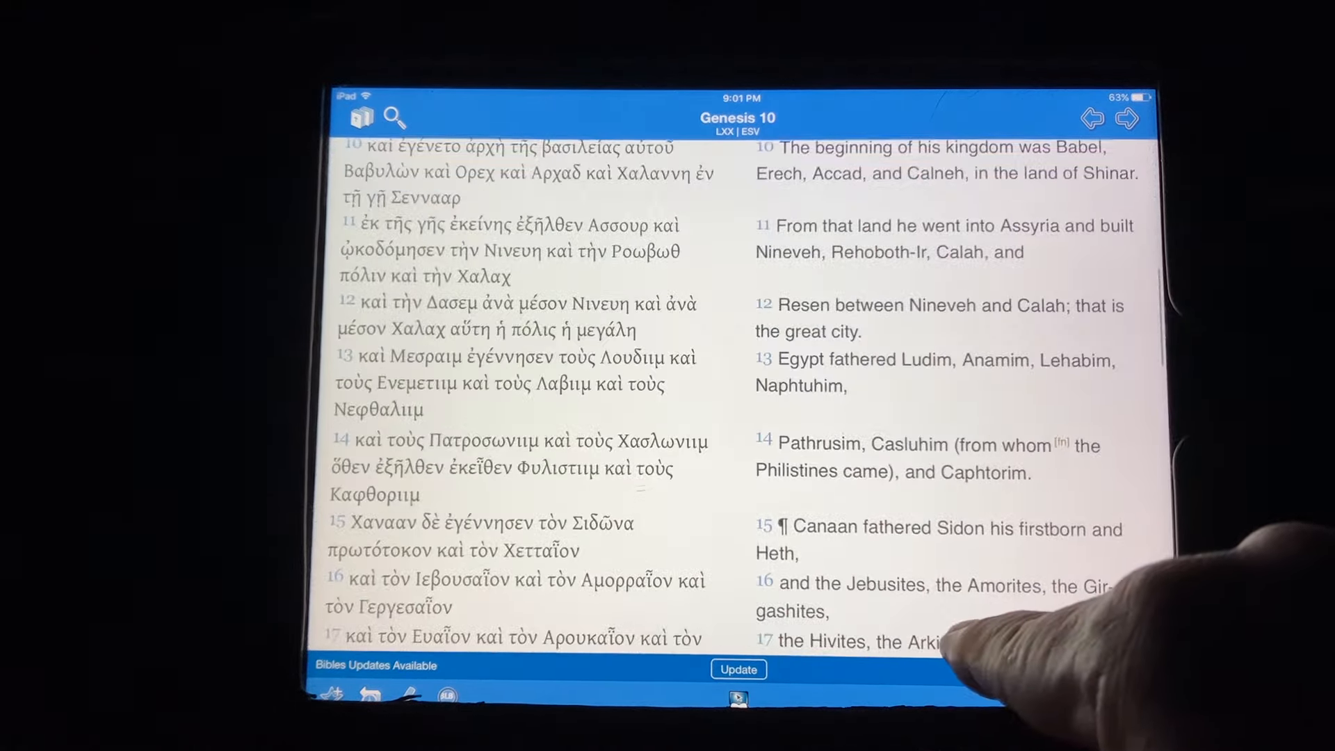
Step: Scroll the parallel view to Genesis 10:6–12 on Ham, Cush and Nimrod
{"action": "scroll", "scroll_direction": "down", "scroll_amount": 3}
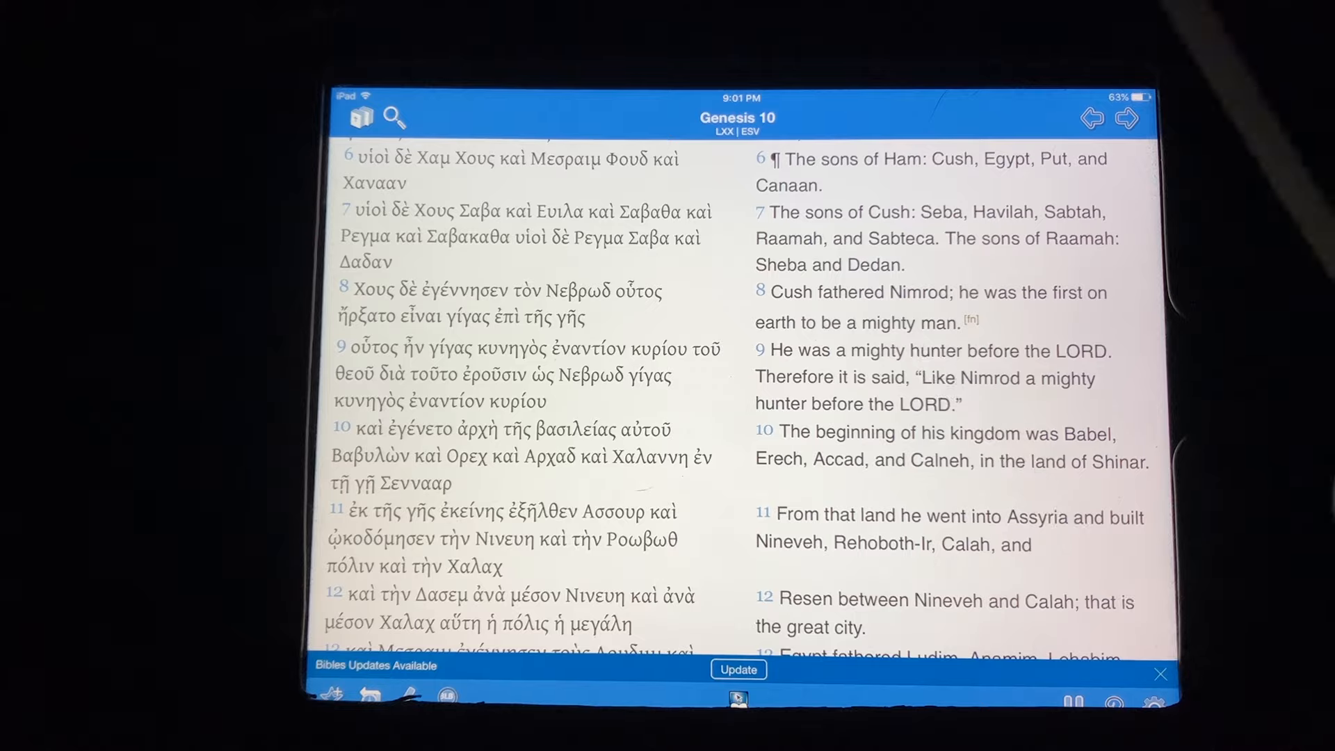
Step: Scroll Genesis 10 down to verses 20–25 on Shem's sons and Eber
{"action": "scroll", "scroll_direction": "down", "scroll_amount": 3}
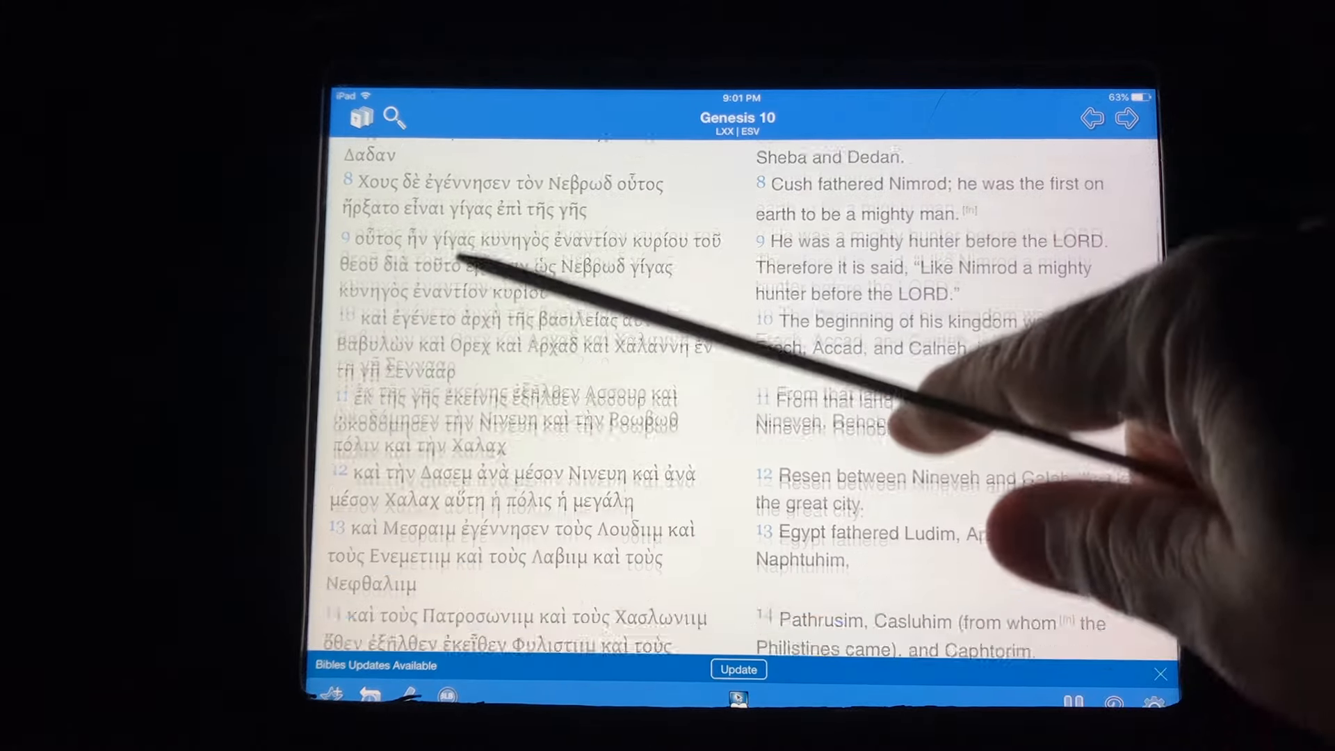
{"action": "scroll", "scroll_direction": "down", "scroll_amount": 3}
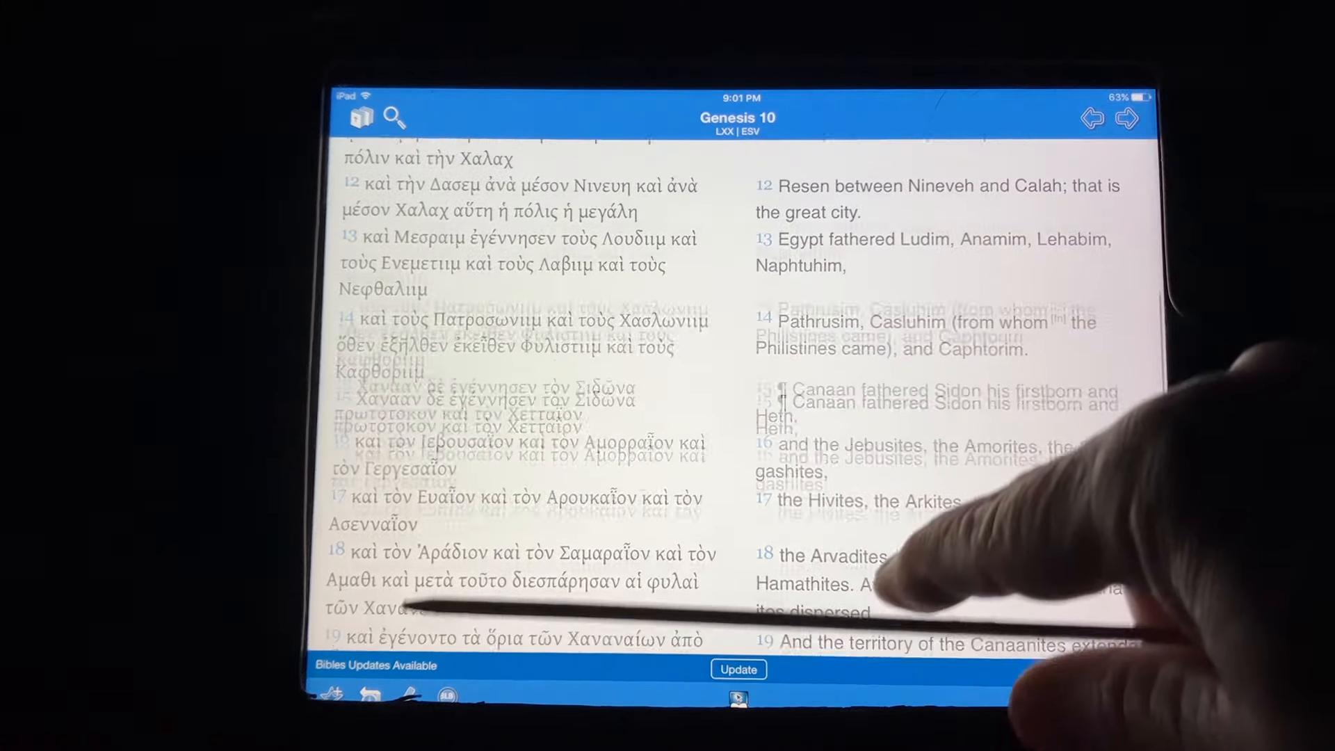
{"action": "scroll", "scroll_direction": "down", "scroll_amount": 3}
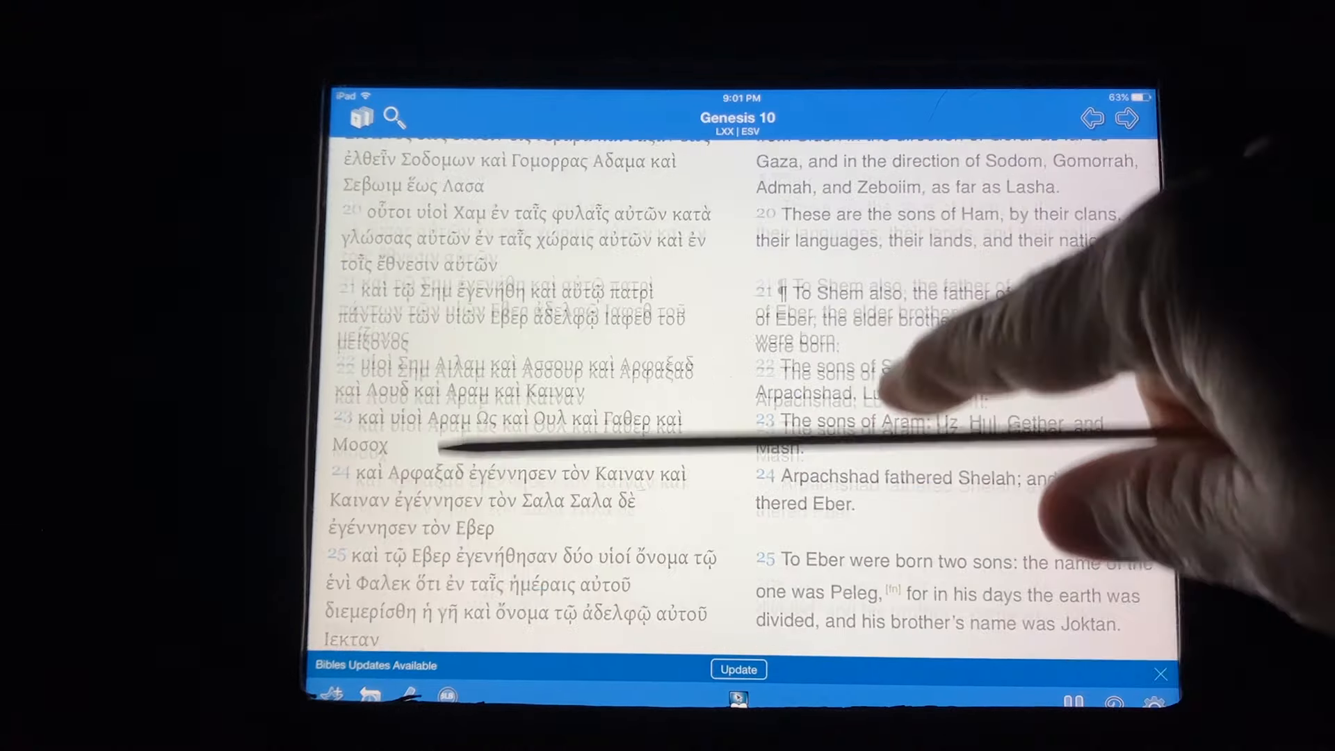
{"action": "scroll", "scroll_direction": "down", "scroll_amount": 3}
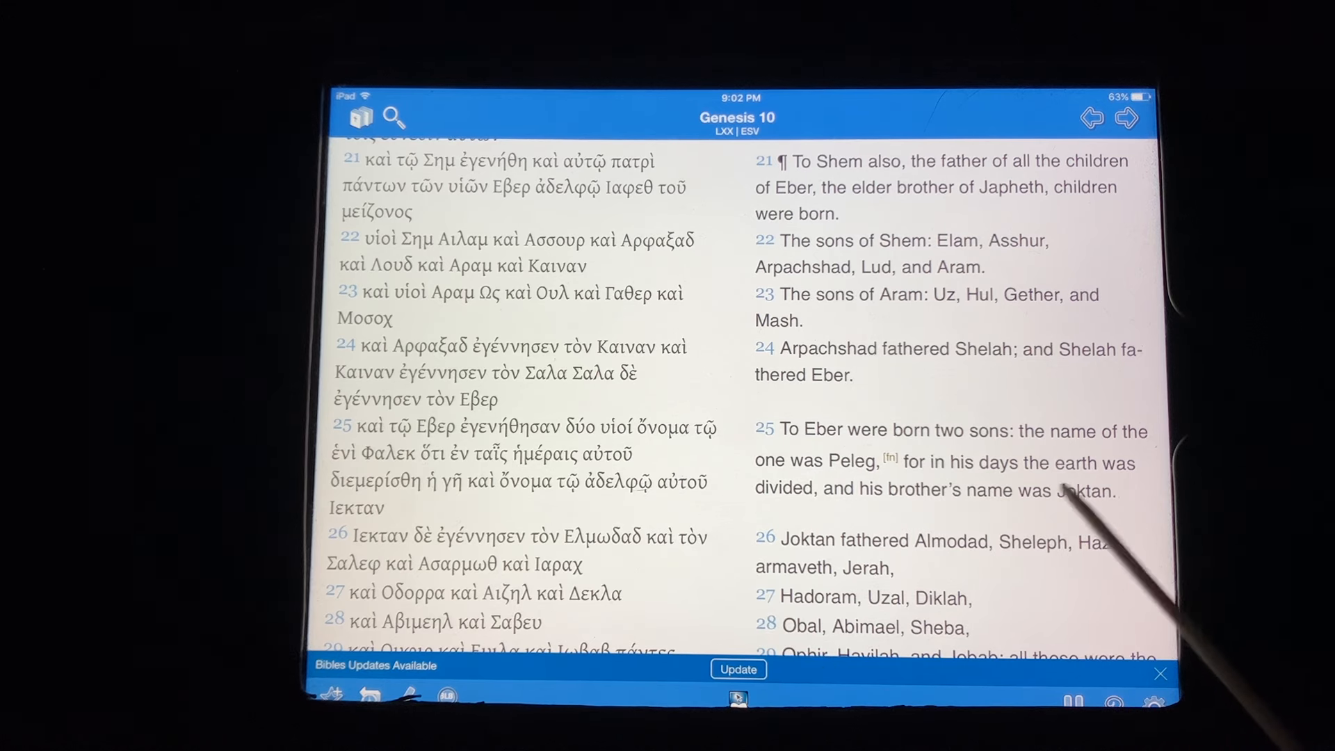
{"action": "mouse_move", "coordinate": [869, 460]}
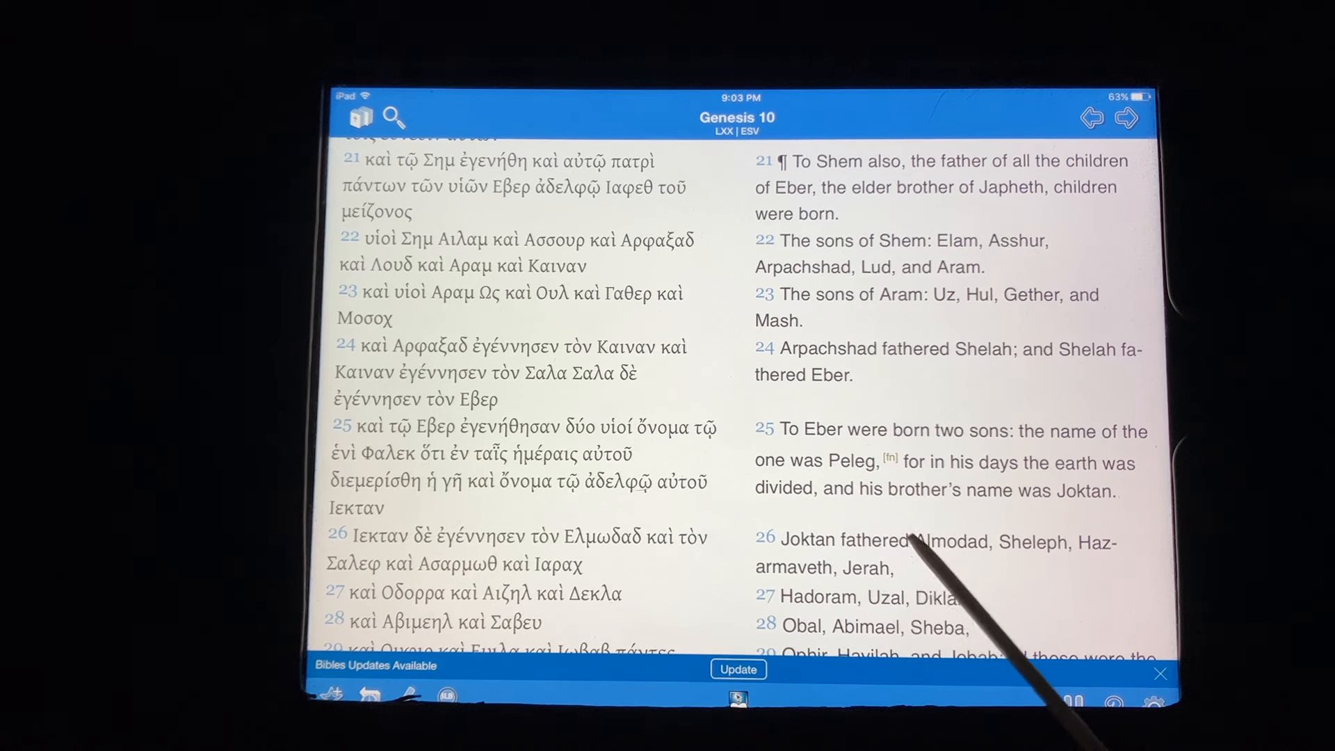
{"action": "mouse_move", "coordinate": [868, 512]}
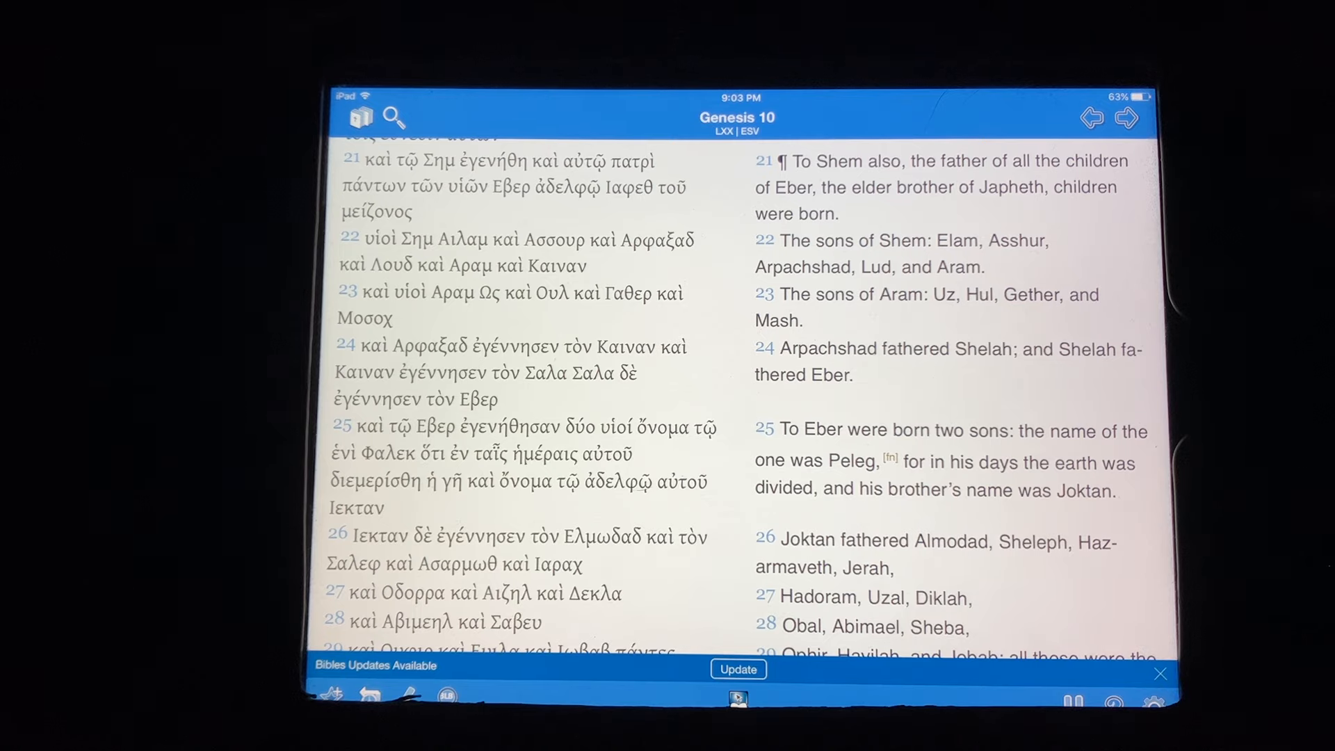
Step: Scroll to Genesis 10:26–32, the chapter's closing verses
{"action": "scroll", "scroll_direction": "down", "scroll_amount": 3}
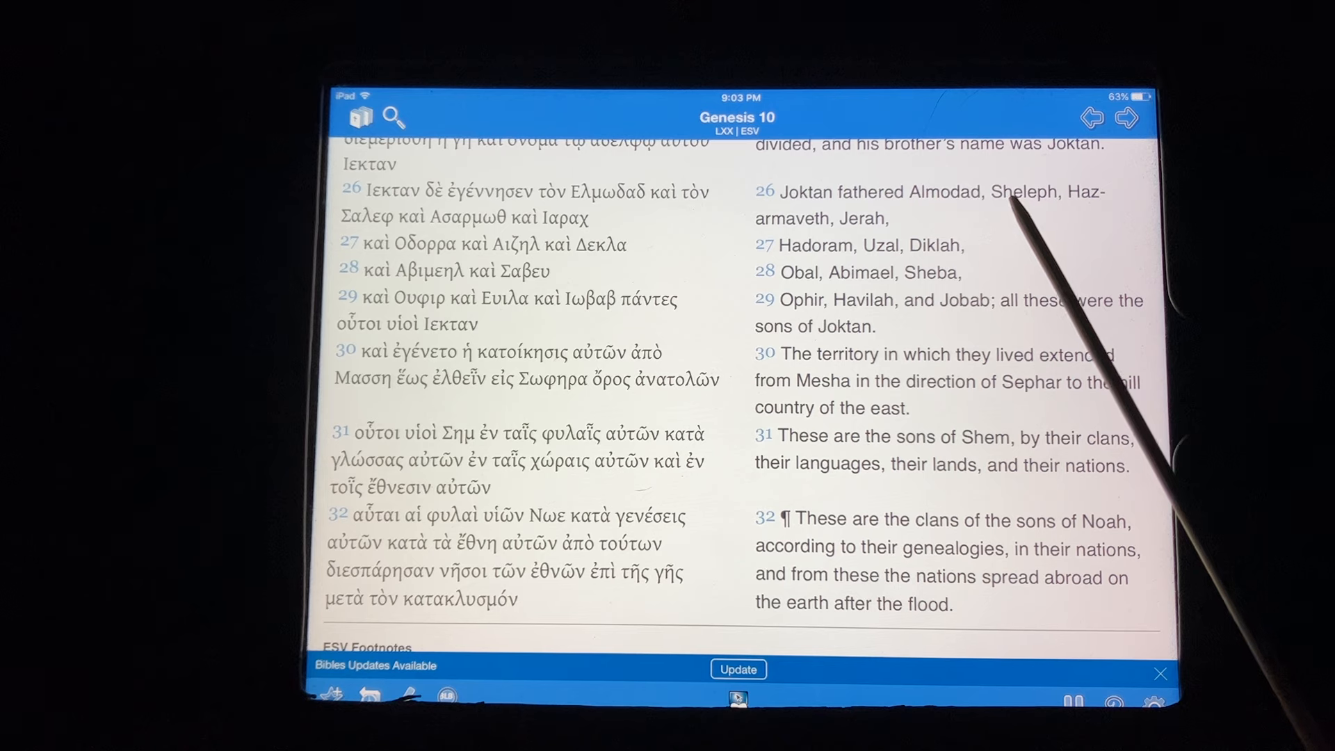
{"action": "mouse_move", "coordinate": [1090, 221]}
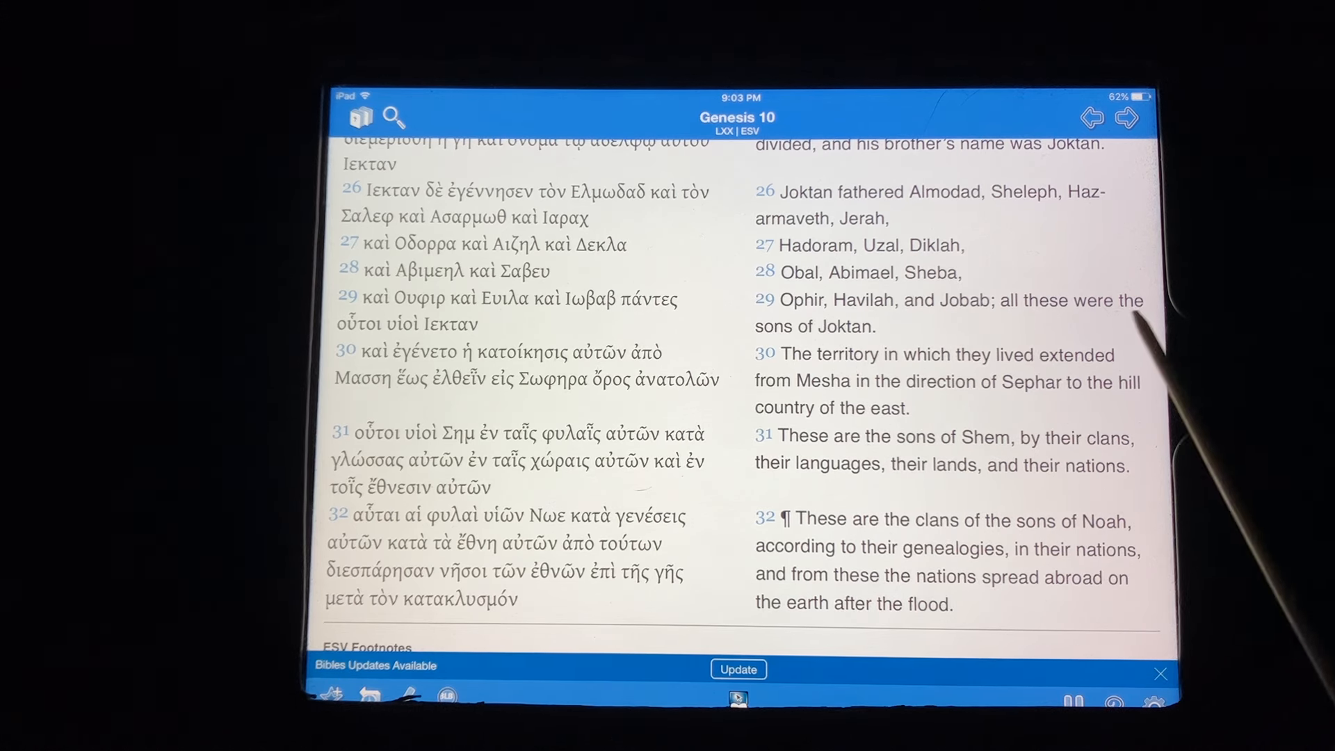
{"action": "mouse_move", "coordinate": [707, 401]}
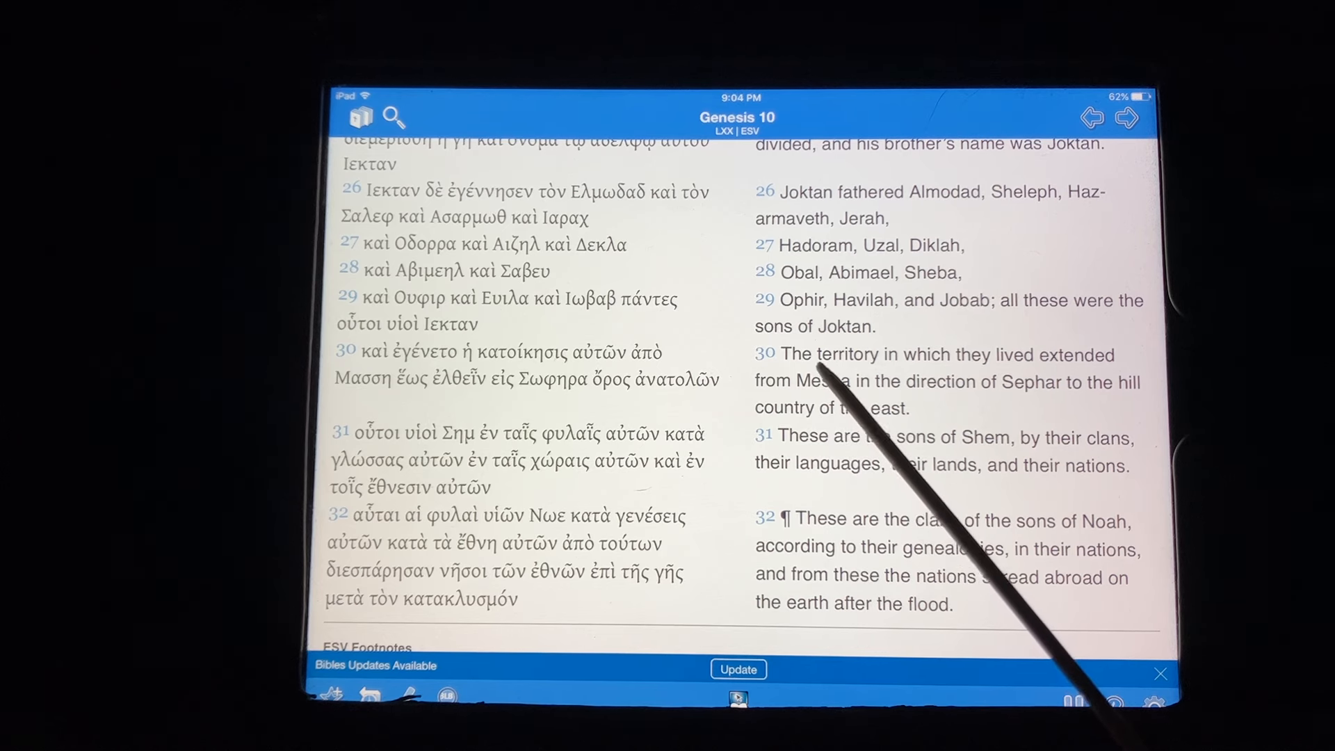
{"action": "mouse_move", "coordinate": [1035, 379]}
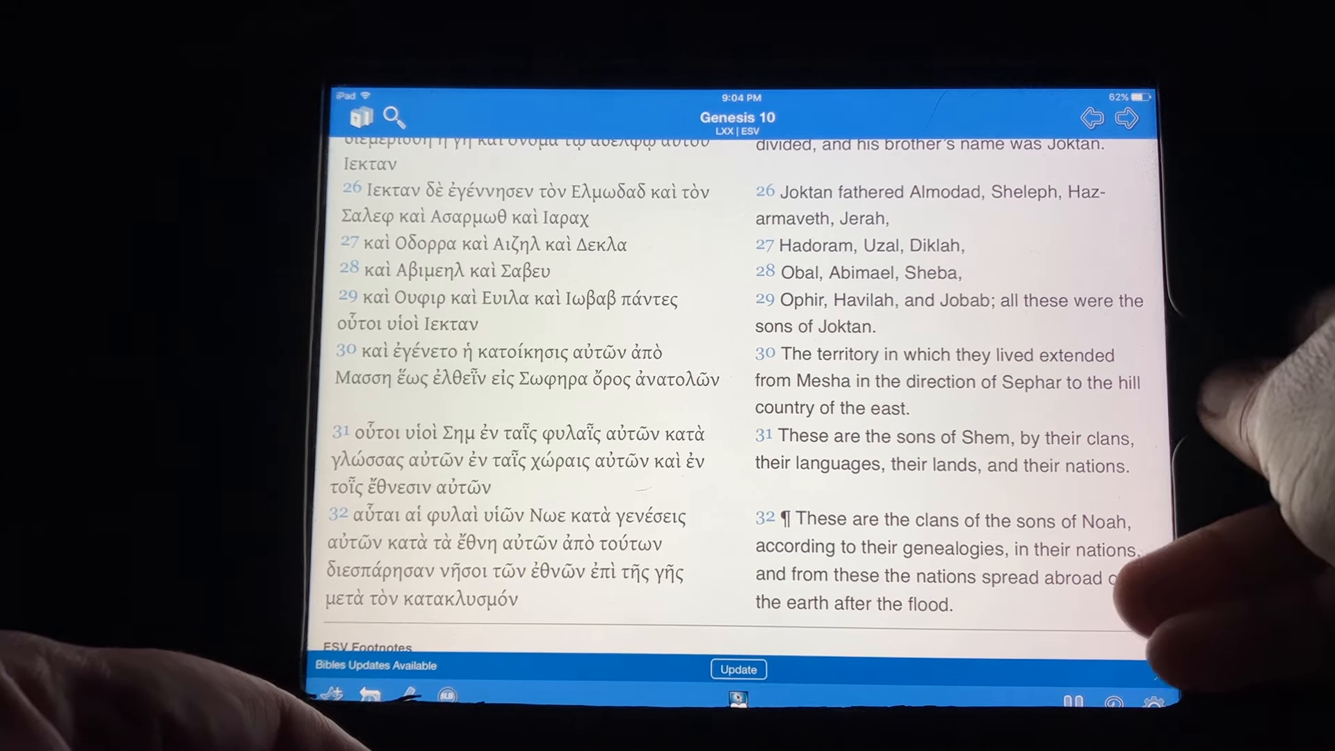
Step: Go to the Home Screen and launch Photos from the dock
{"action": "key", "text": "home"}
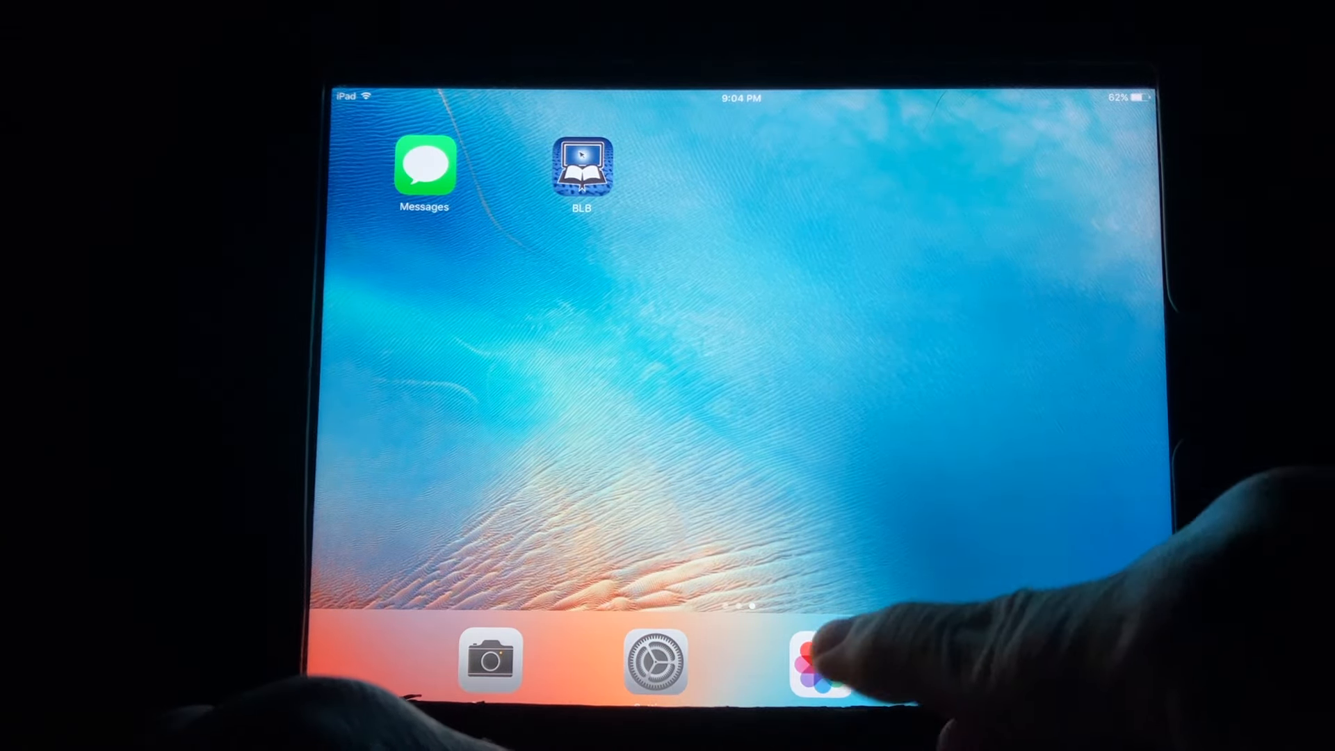
{"action": "left_click", "coordinate": [820, 662]}
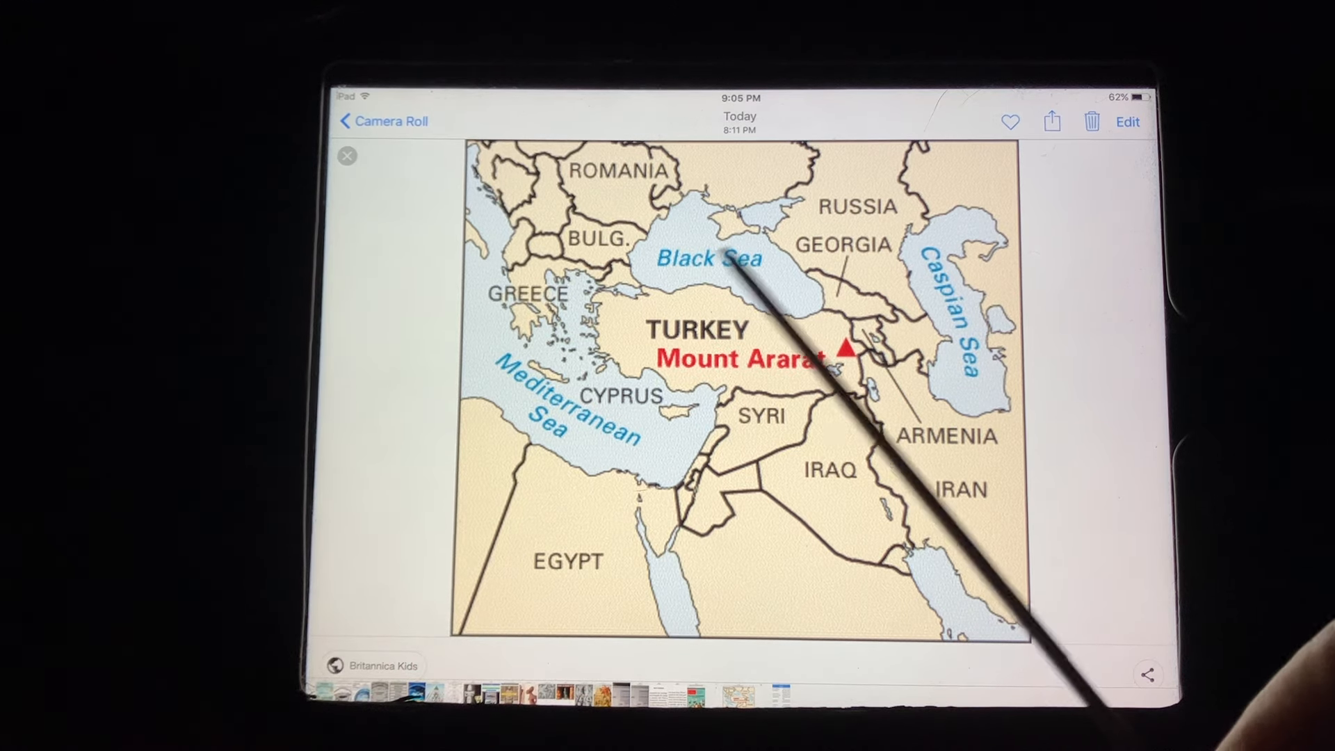
{"action": "mouse_move", "coordinate": [851, 383]}
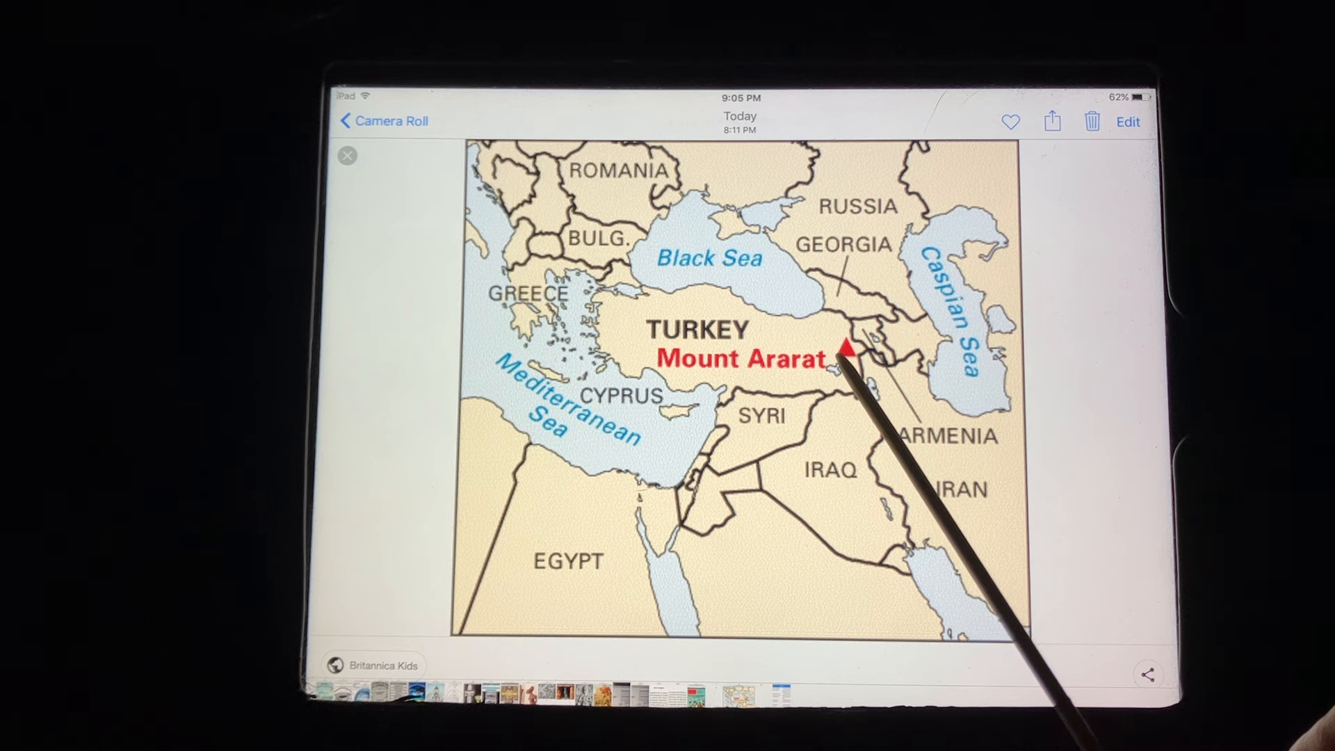
{"action": "mouse_move", "coordinate": [851, 375]}
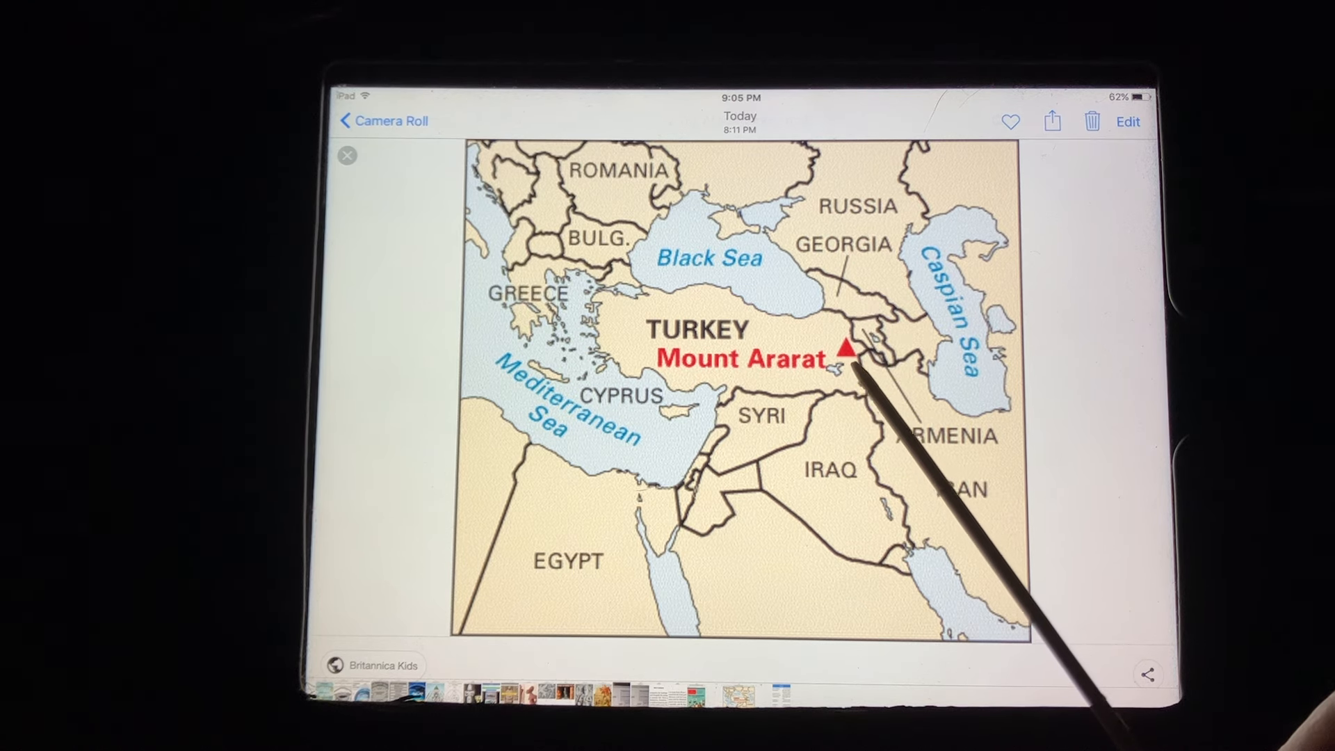
{"action": "mouse_move", "coordinate": [851, 367]}
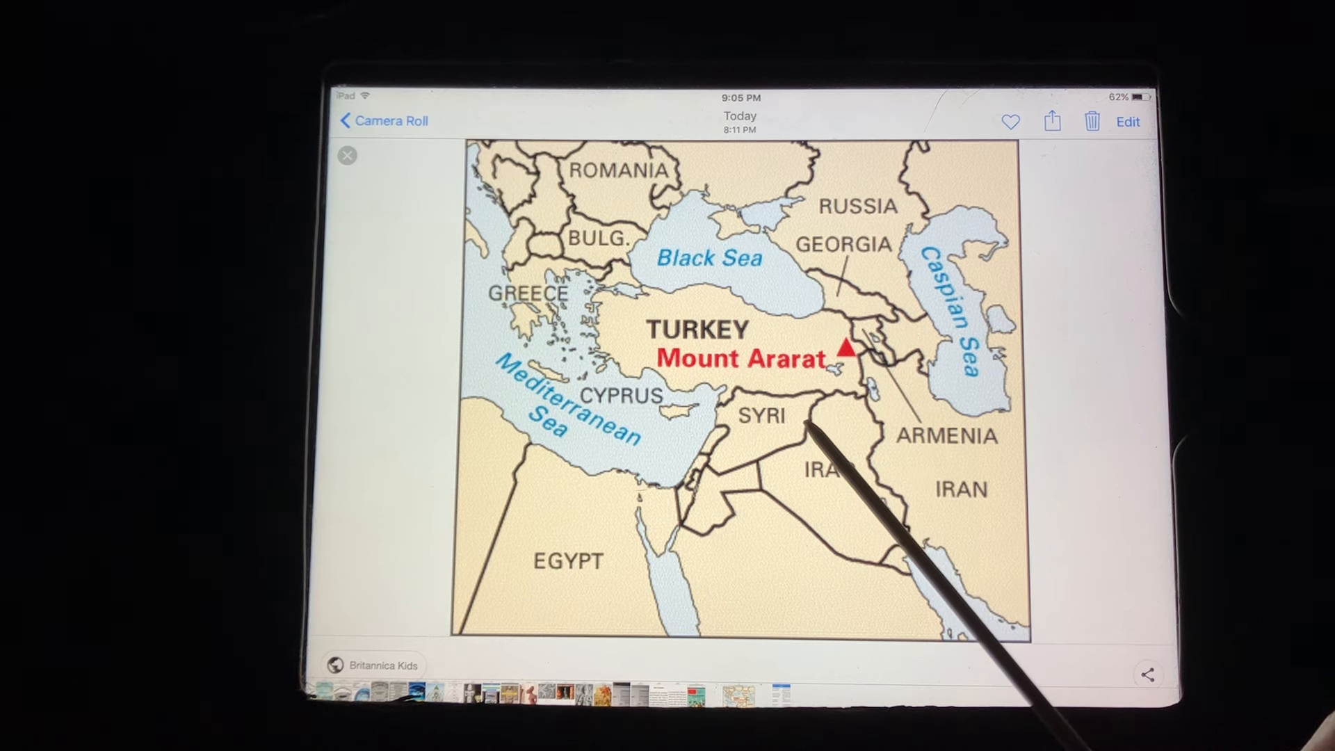
{"action": "mouse_move", "coordinate": [843, 430]}
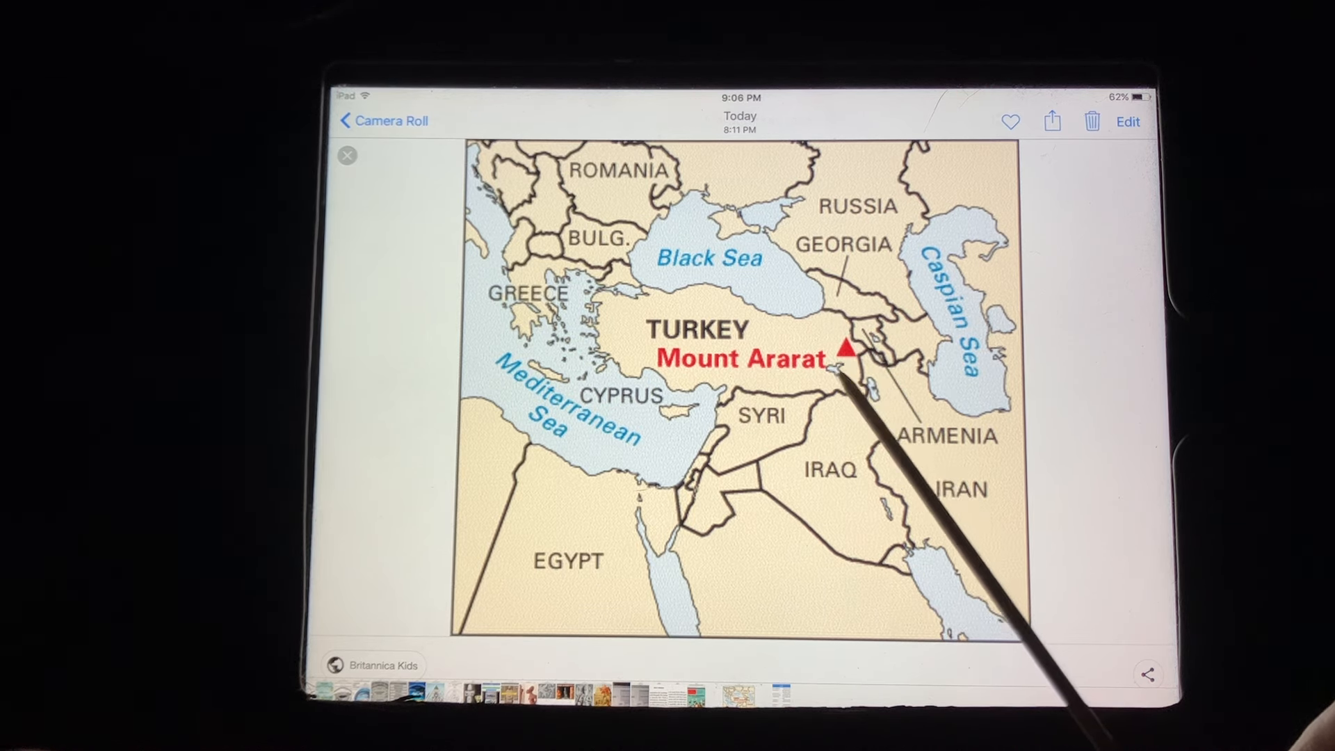
{"action": "mouse_move", "coordinate": [851, 383]}
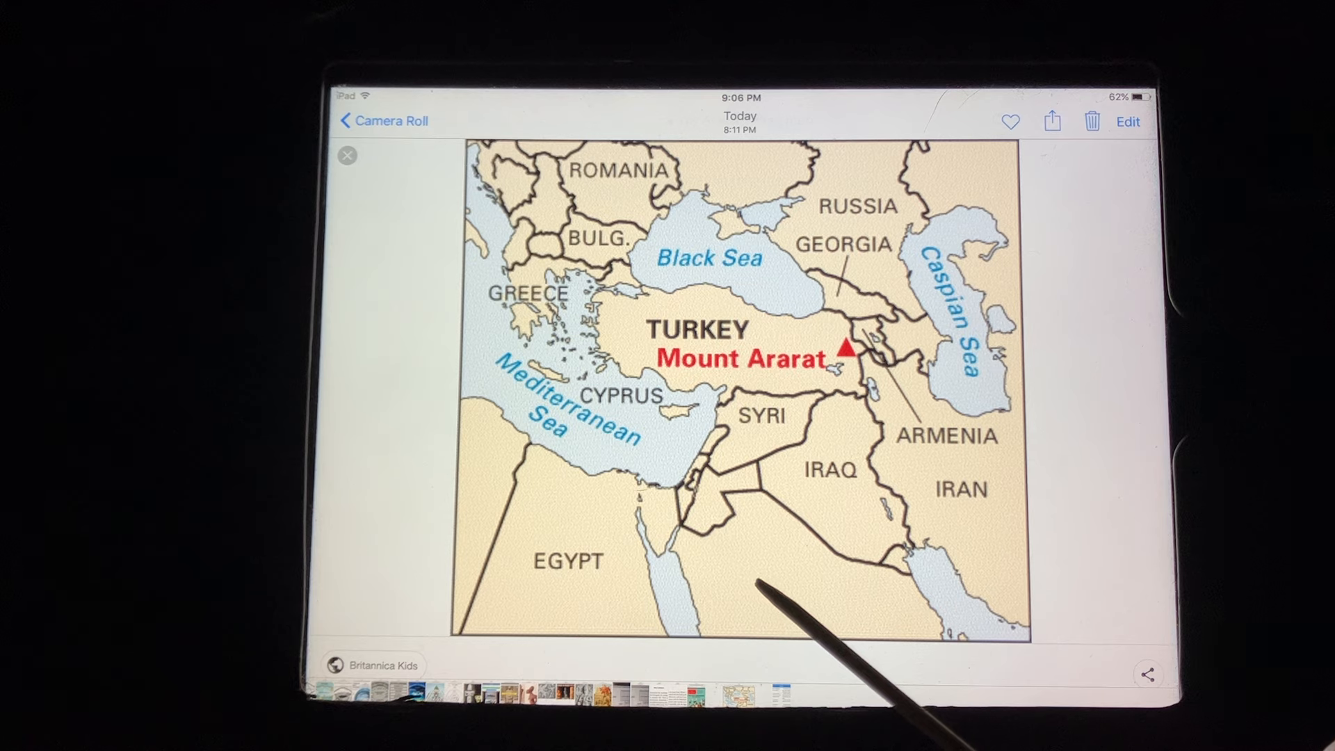
{"action": "mouse_move", "coordinate": [834, 477]}
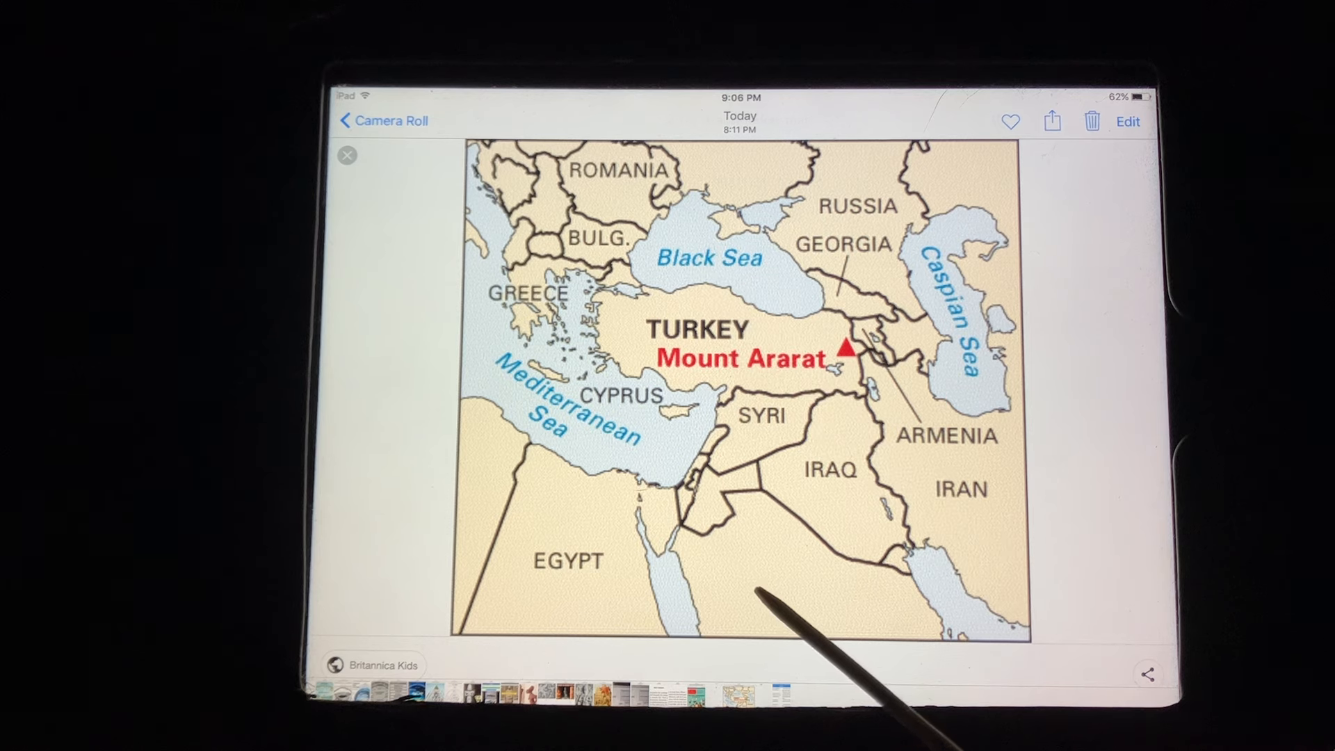
{"action": "mouse_move", "coordinate": [929, 153]}
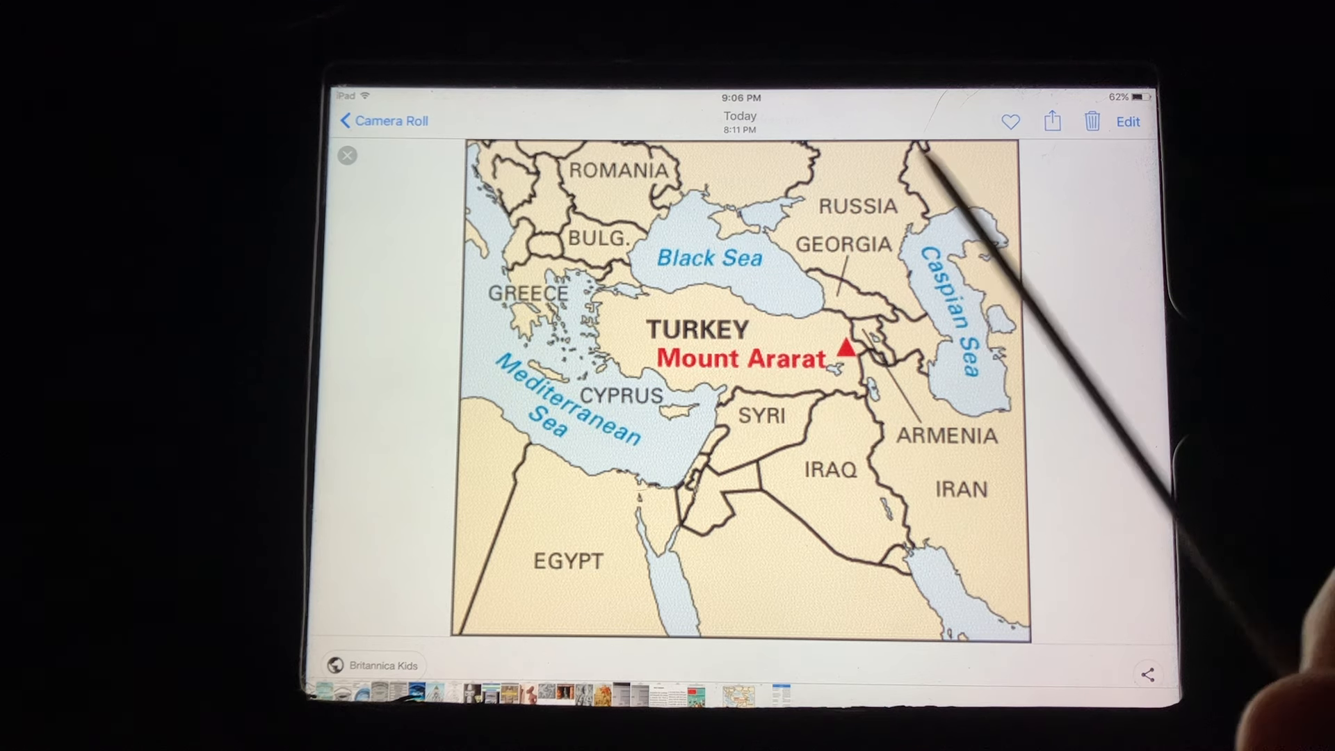